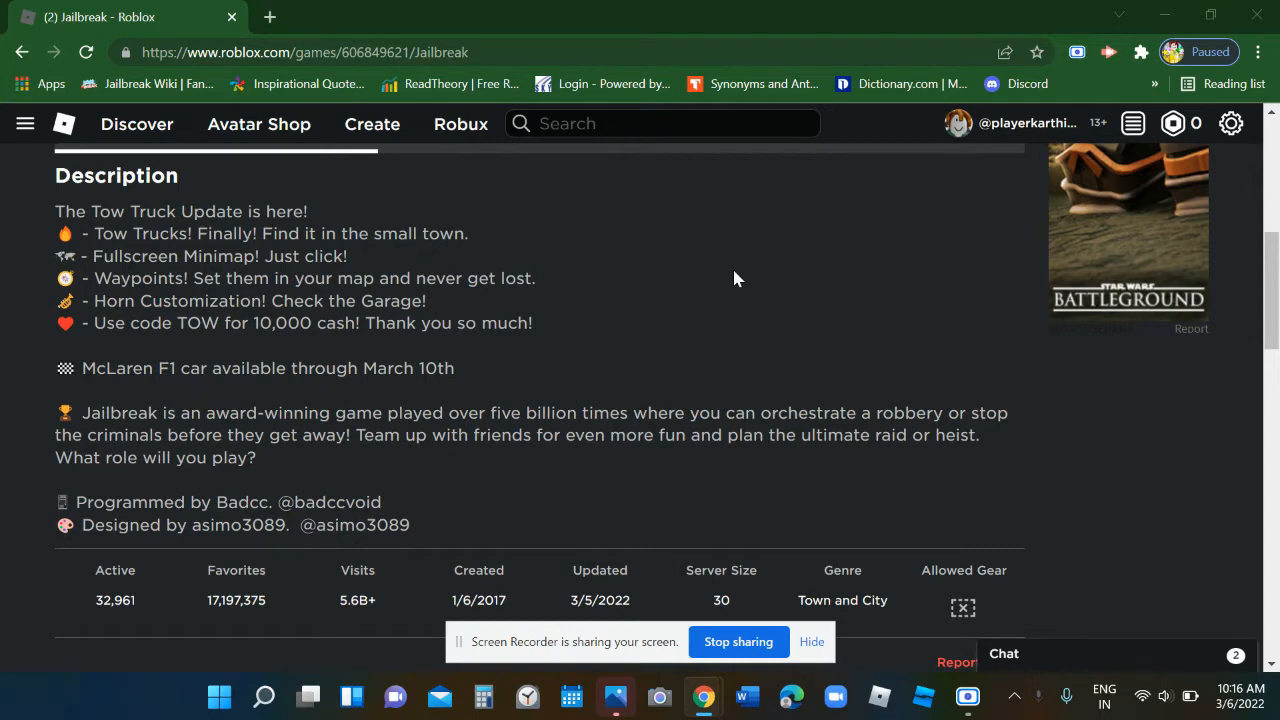
Scroll to the Jailbreak description and highlight the 'McLaren F1 car available through March 10th' line.
{"action": "scroll", "scroll_direction": "down", "scroll_amount": 3}
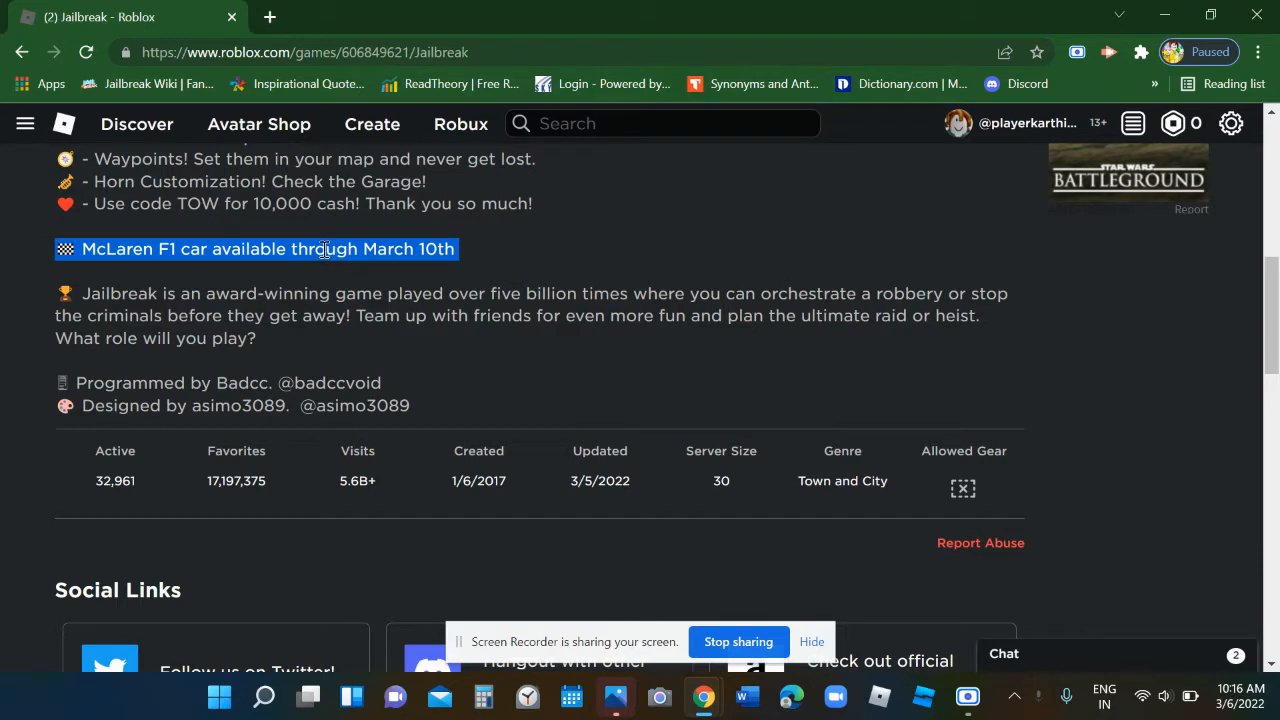
{"action": "left_click", "coordinate": [330, 249]}
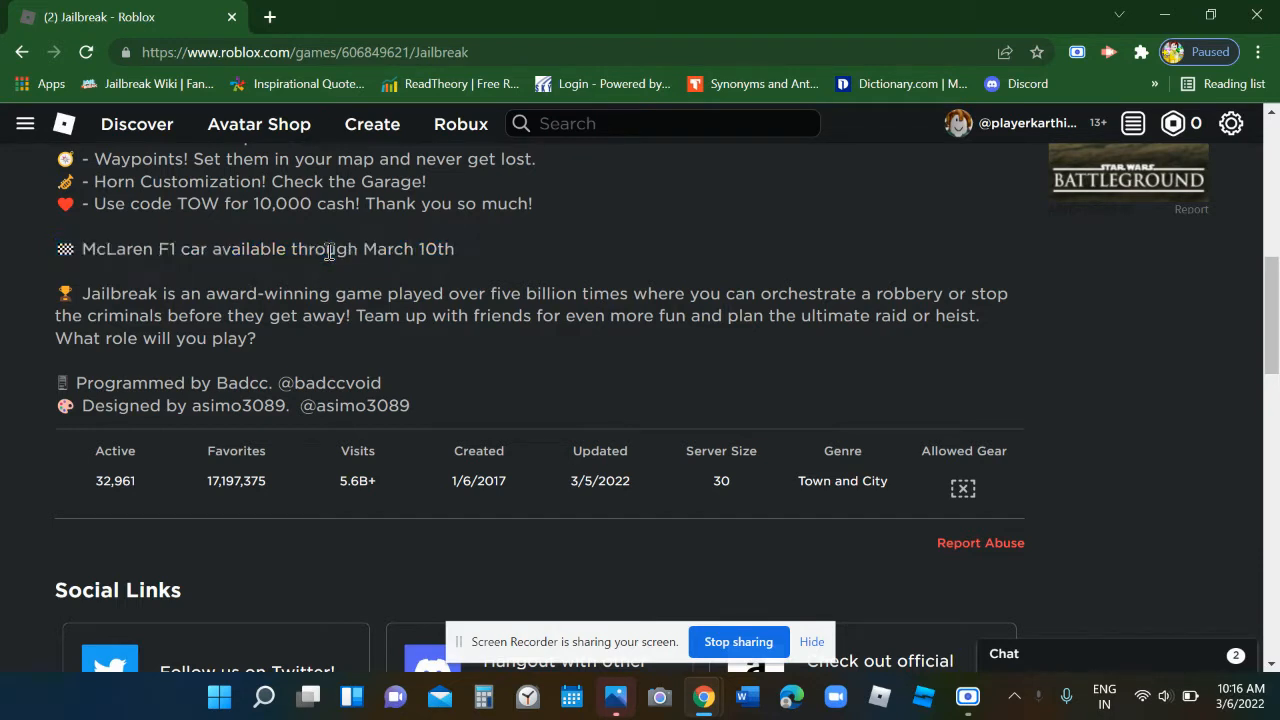
{"action": "mouse_move", "coordinate": [287, 249]}
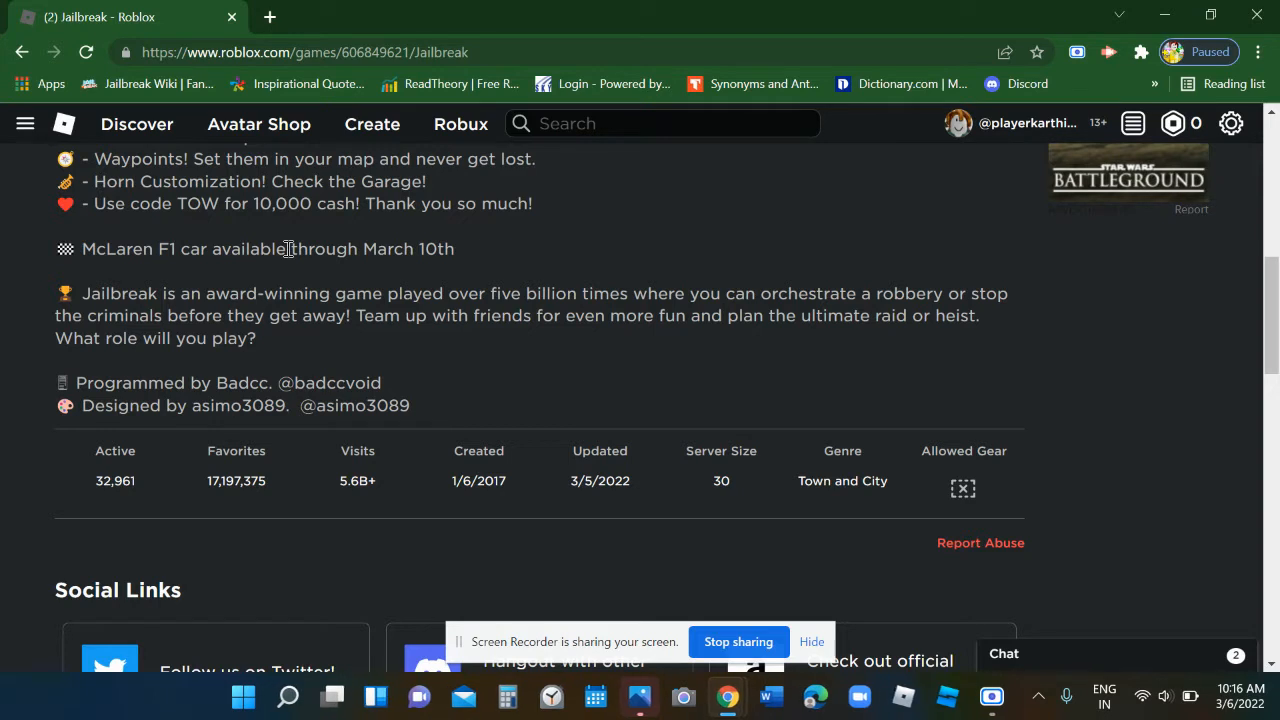
{"action": "mouse_move", "coordinate": [262, 33]}
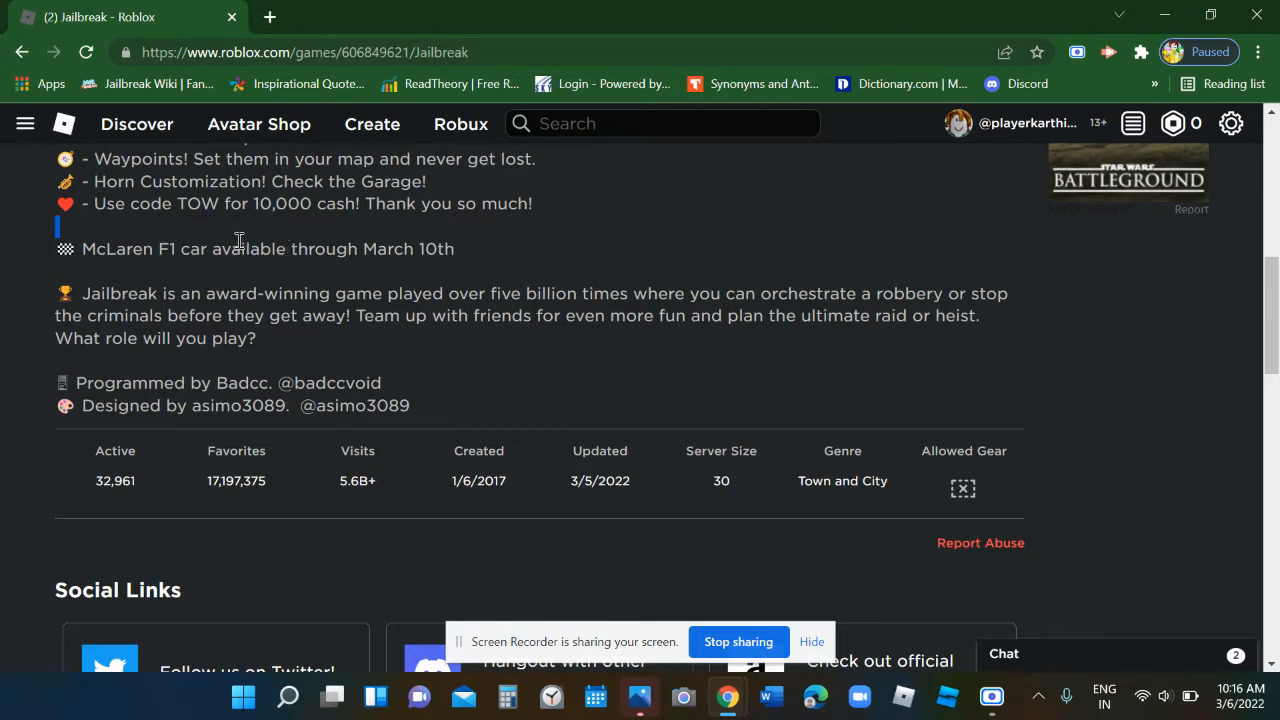
{"action": "triple_click", "coordinate": [268, 249]}
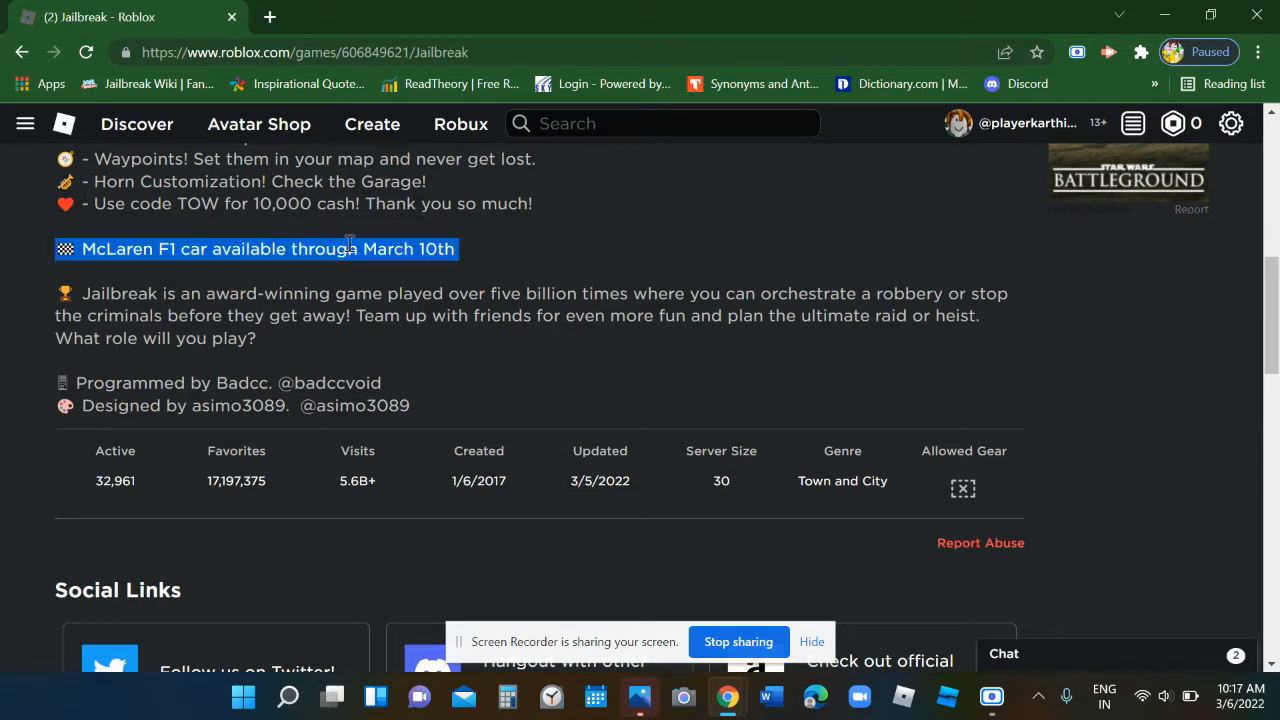
{"action": "mouse_move", "coordinate": [360, 249]}
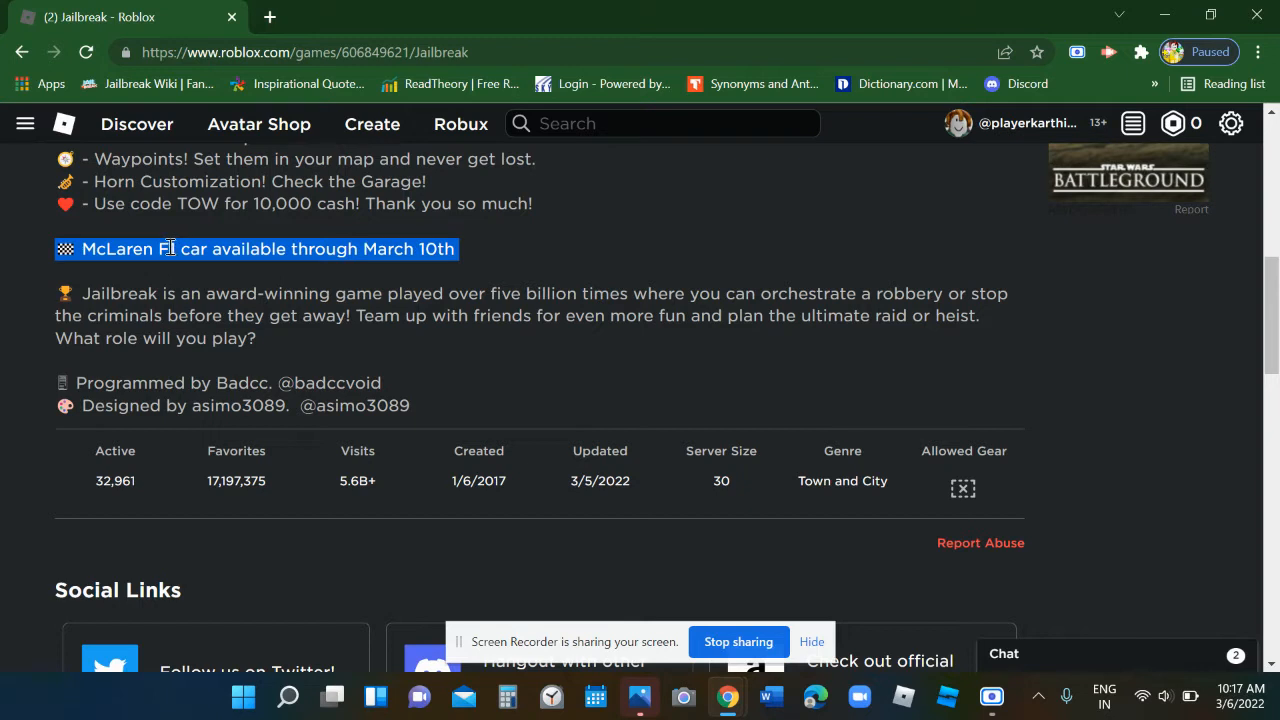
{"action": "mouse_move", "coordinate": [270, 16]}
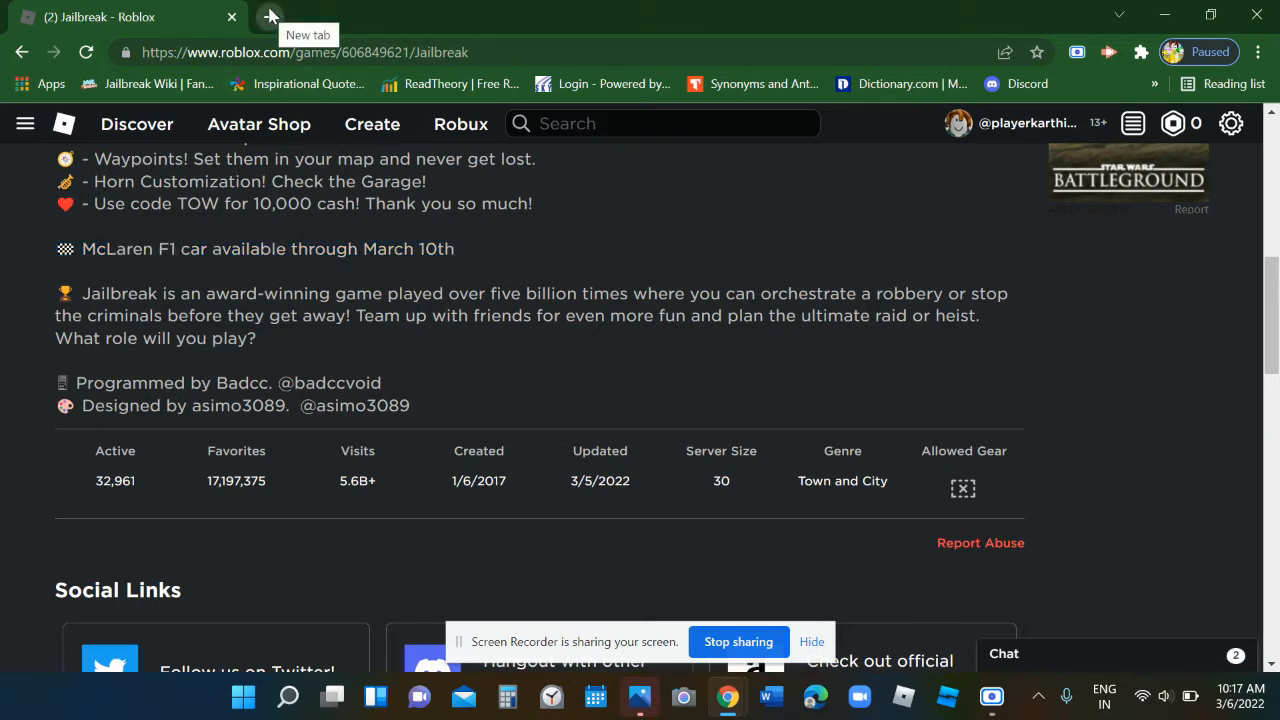
In a new tab, browse the replies on Badimo's NASCAR skin contest tweet.
{"action": "left_click", "coordinate": [270, 16]}
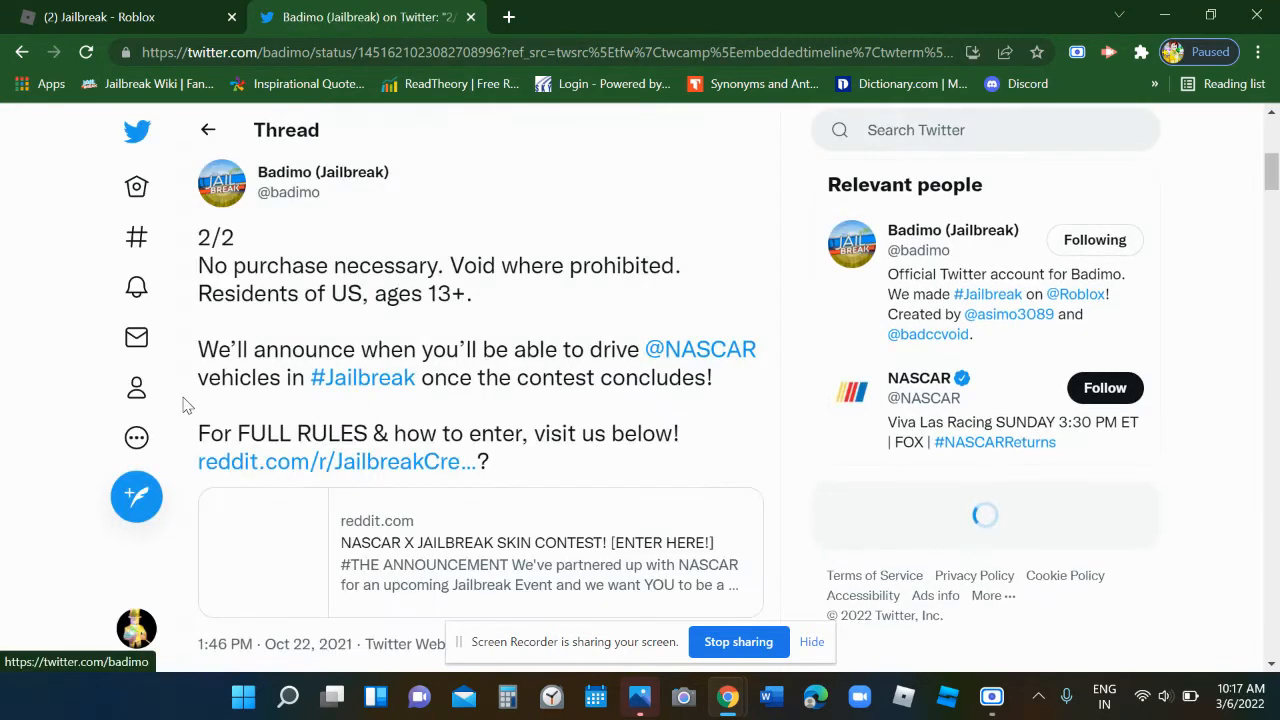
{"action": "scroll", "scroll_direction": "down", "scroll_amount": 3}
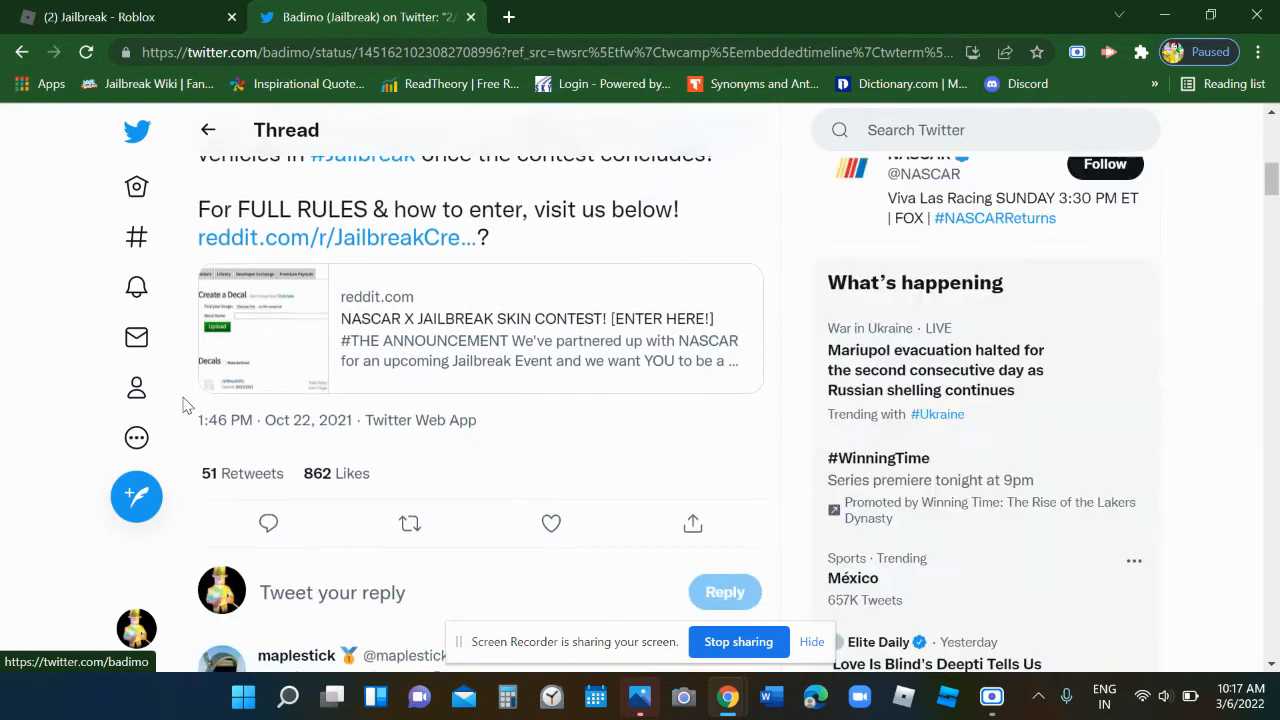
{"action": "scroll", "scroll_direction": "down", "scroll_amount": 3}
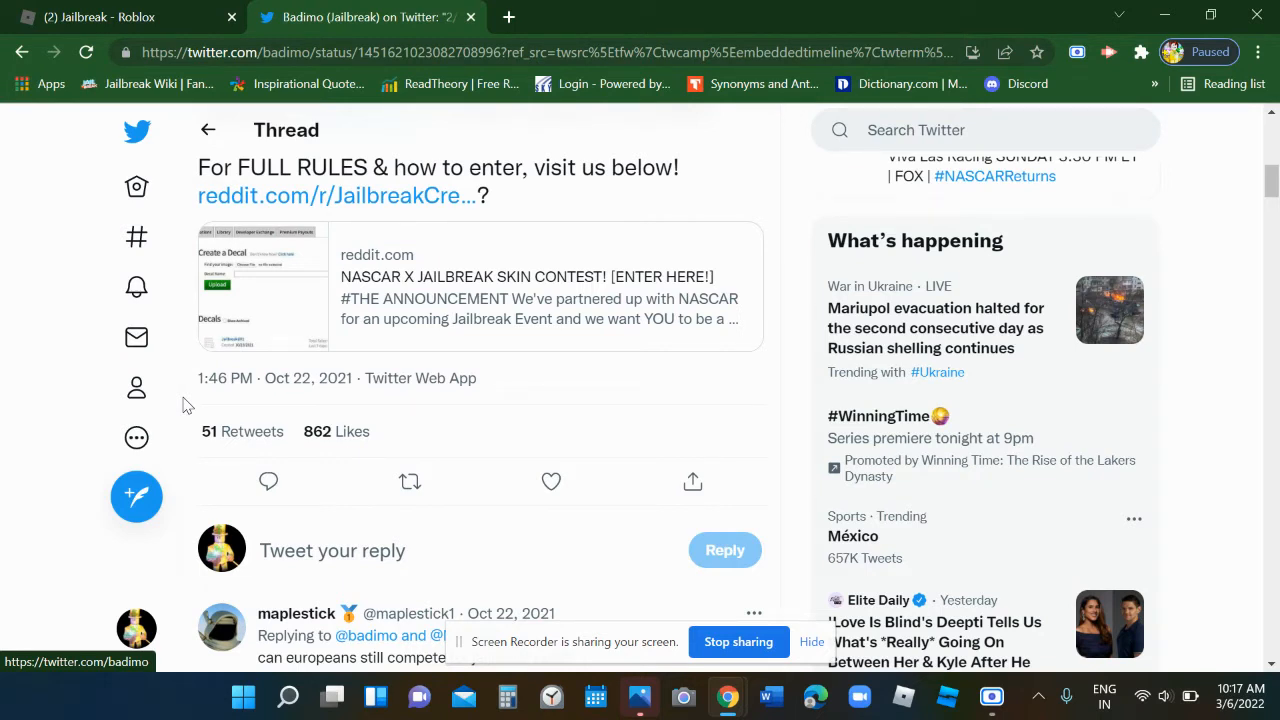
{"action": "scroll", "scroll_direction": "down", "scroll_amount": 3}
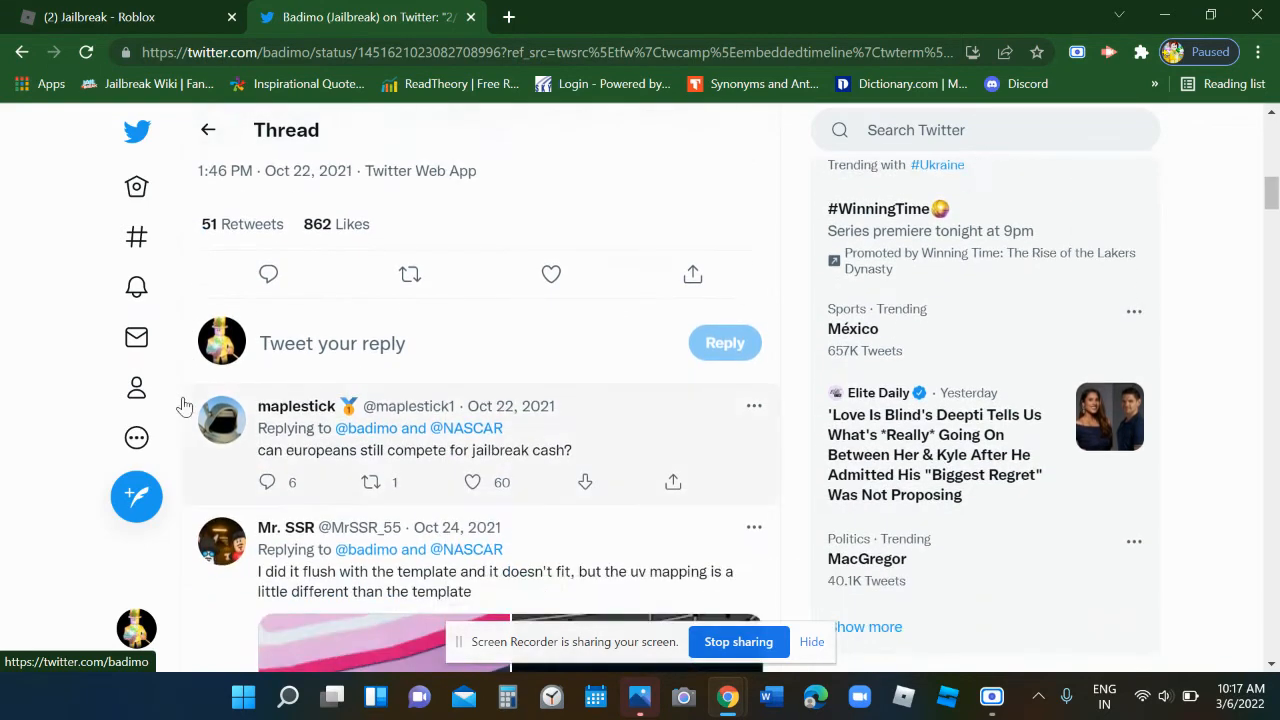
{"action": "scroll", "scroll_direction": "down", "scroll_amount": 3}
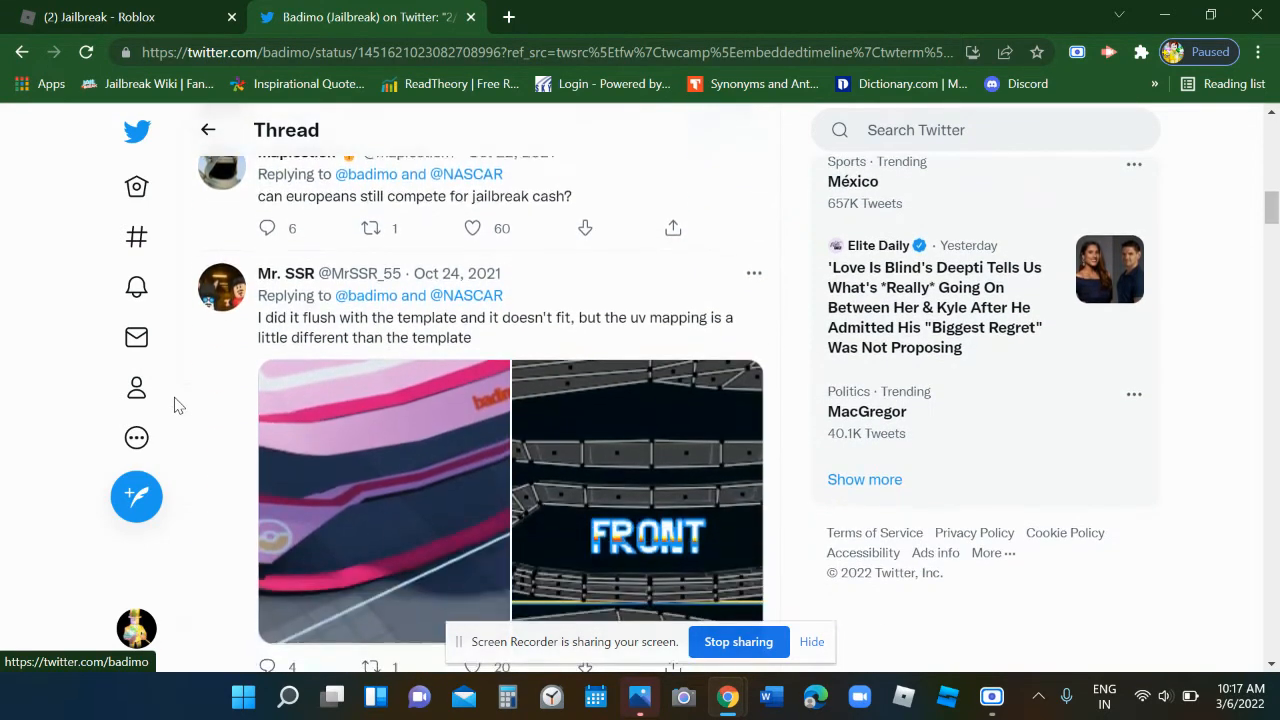
{"action": "scroll", "scroll_direction": "up", "scroll_amount": 3}
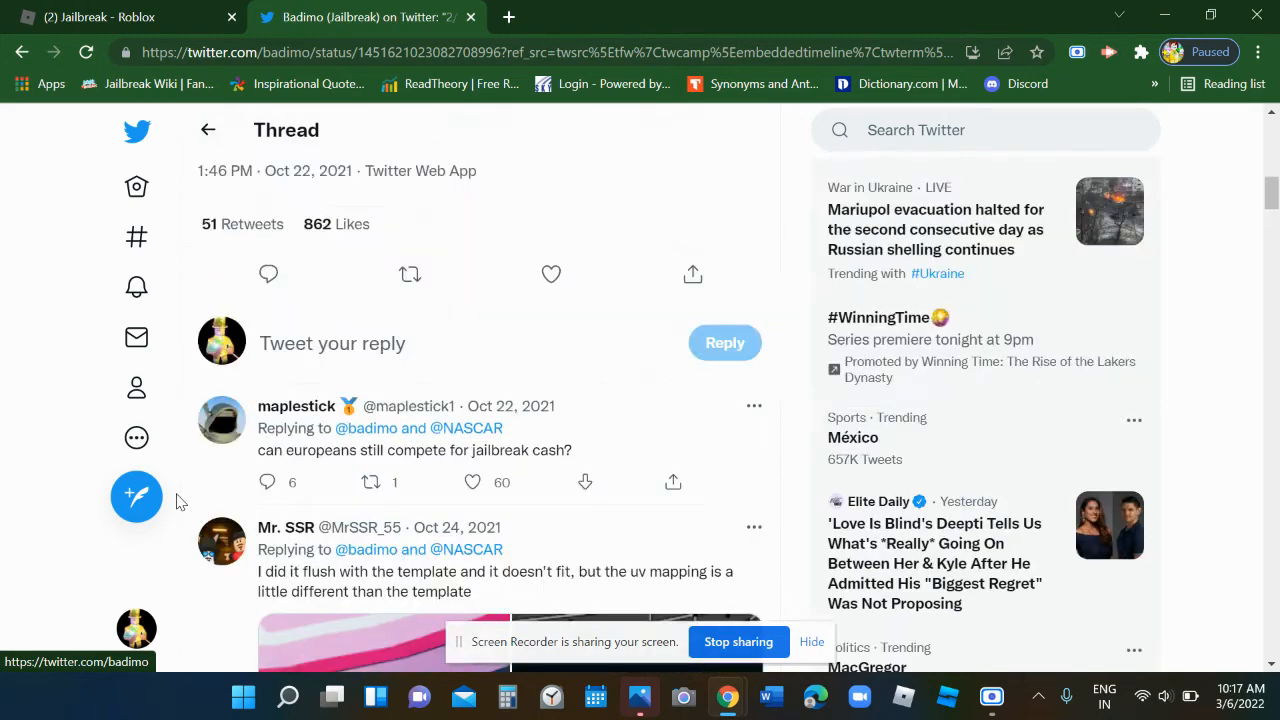
{"action": "scroll", "scroll_direction": "up", "scroll_amount": 3}
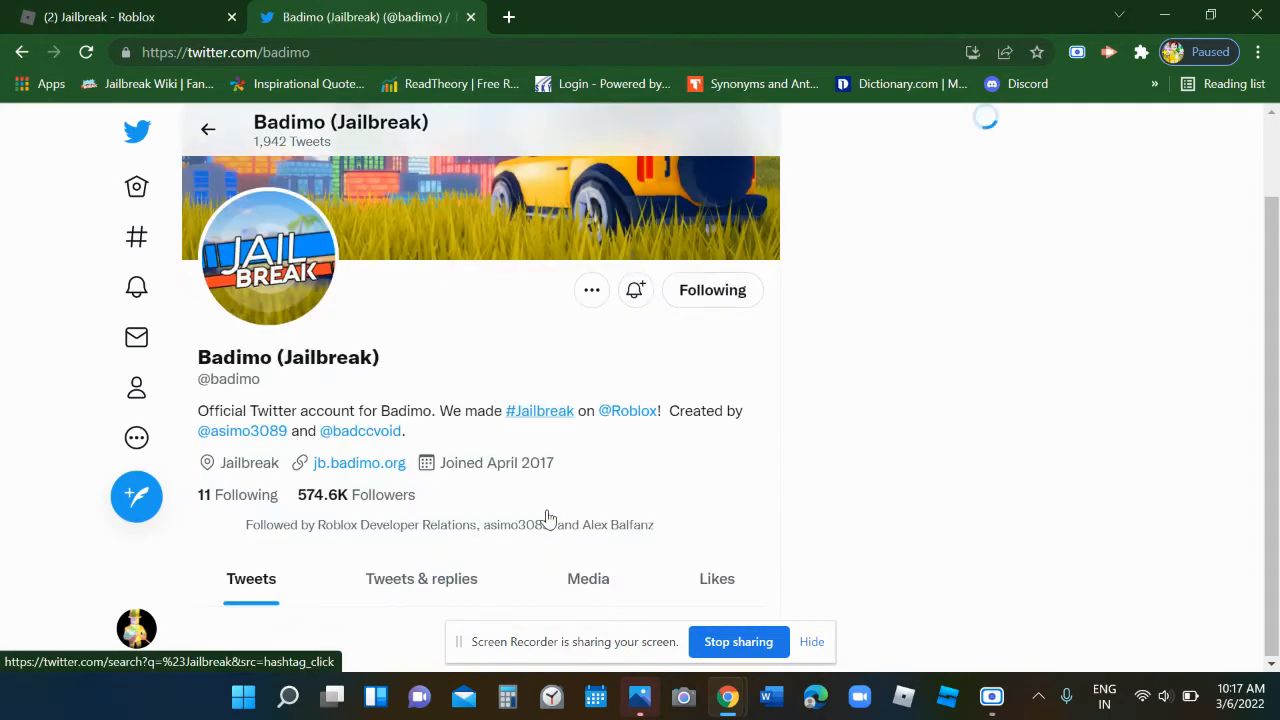
Scroll through Badimo's tweets to the Jailbreak police car gameplay video.
{"action": "scroll", "scroll_direction": "down", "scroll_amount": 3}
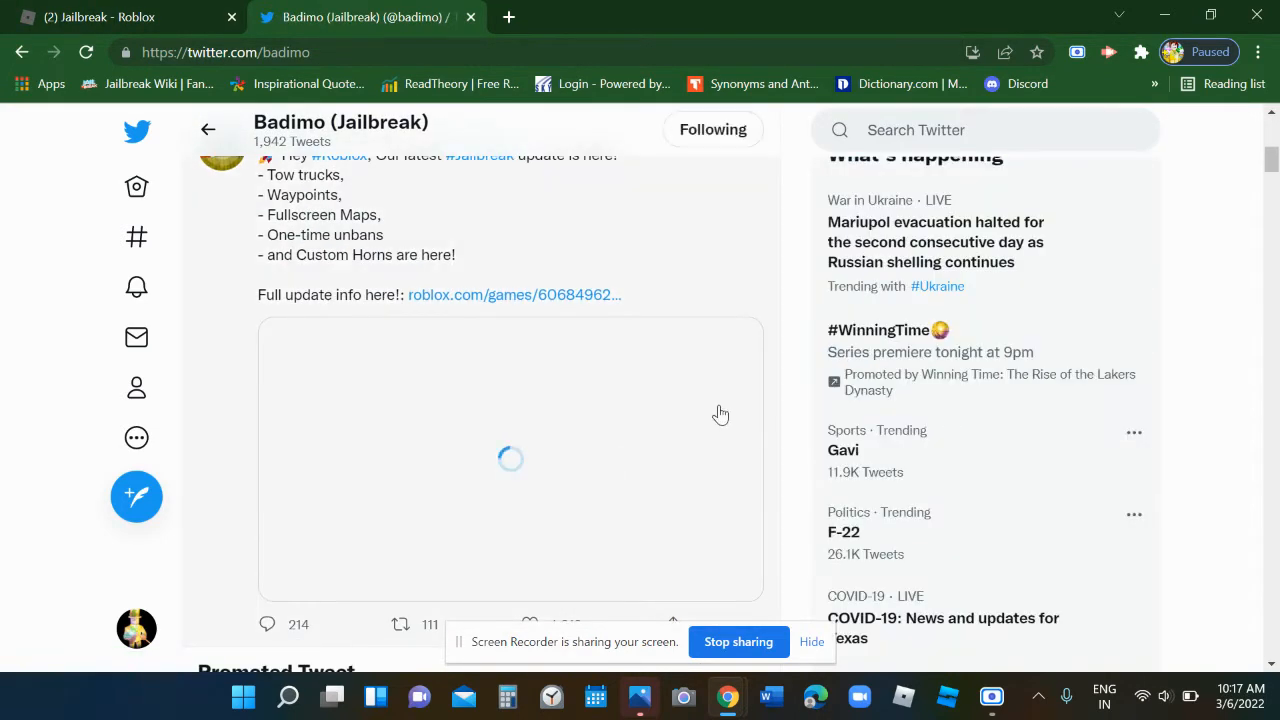
{"action": "scroll", "scroll_direction": "down", "scroll_amount": 3}
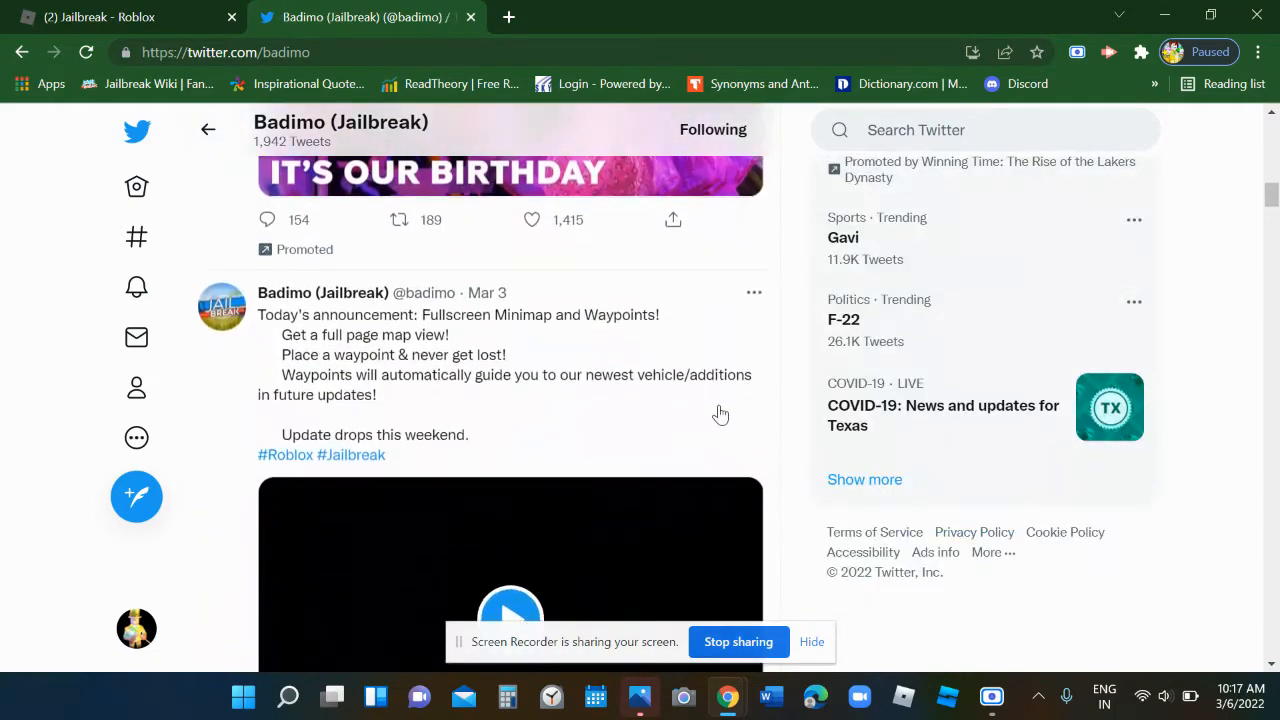
{"action": "scroll", "scroll_direction": "down", "scroll_amount": 3}
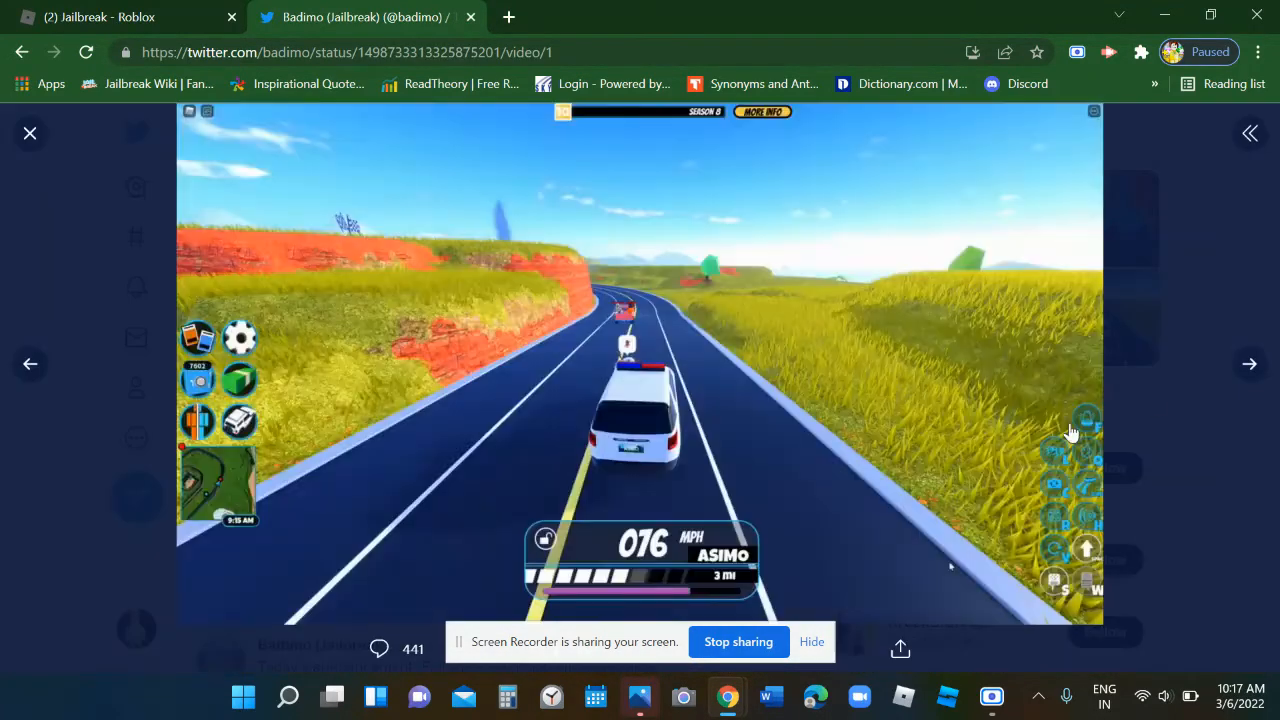
Step through the McLaren building, race track and car photos to the Spring Update video.
{"action": "left_click", "coordinate": [1249, 363]}
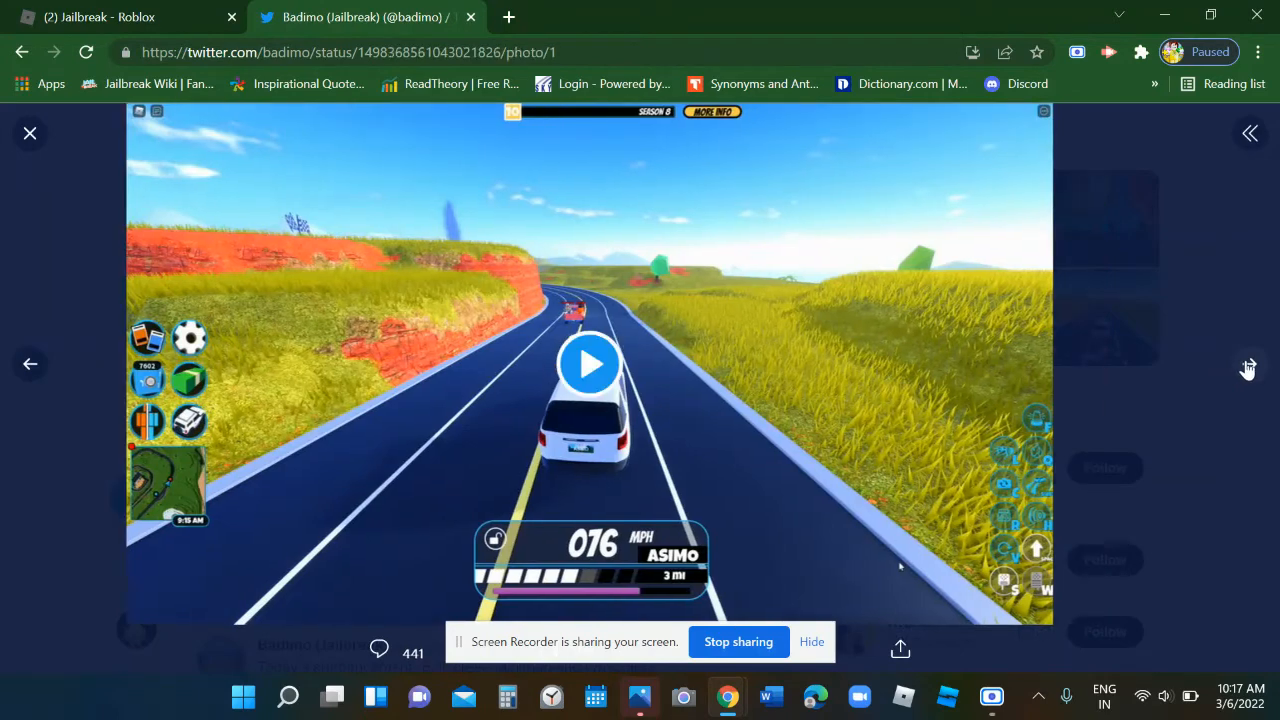
{"action": "left_click", "coordinate": [1249, 364]}
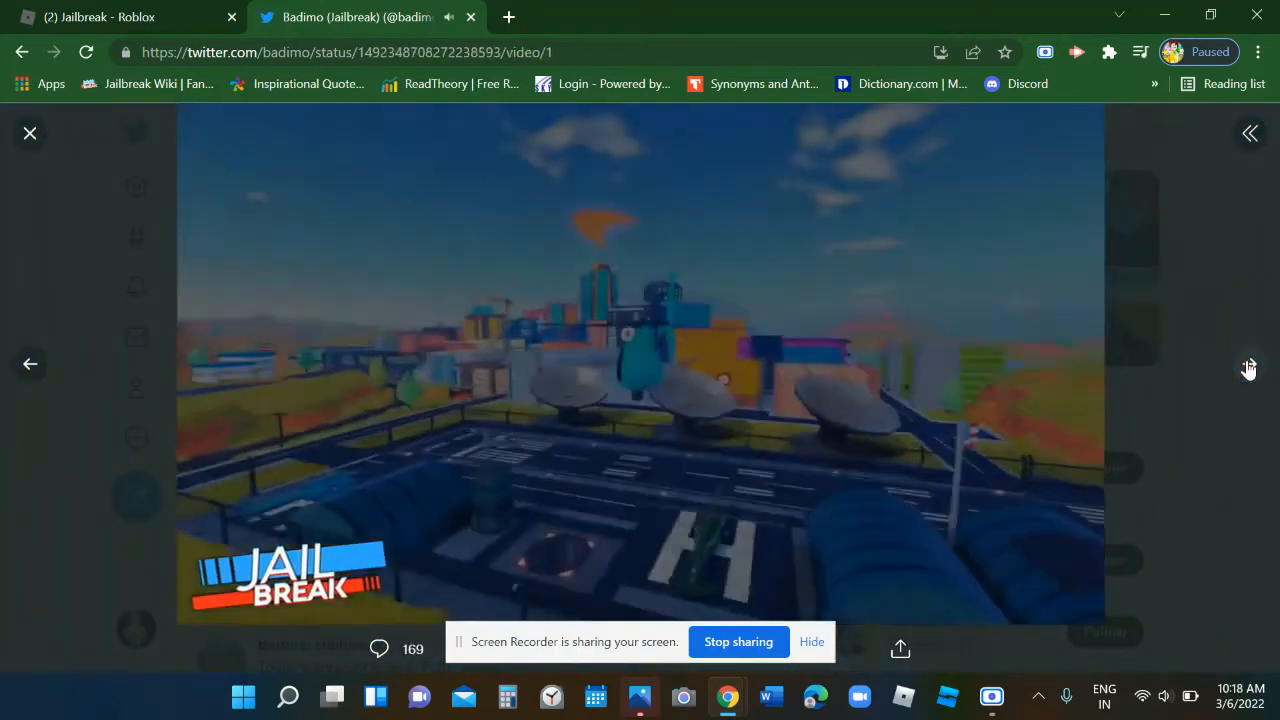
{"action": "left_click", "coordinate": [1249, 364]}
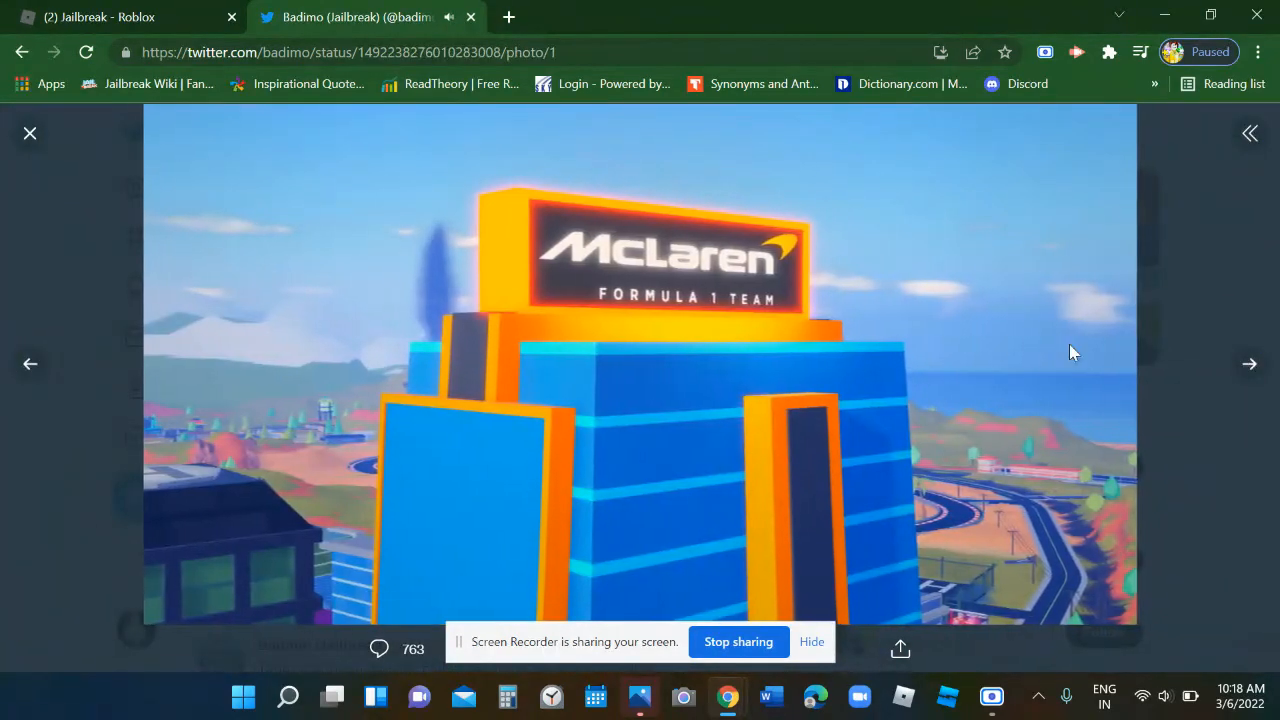
{"action": "left_click", "coordinate": [1249, 363]}
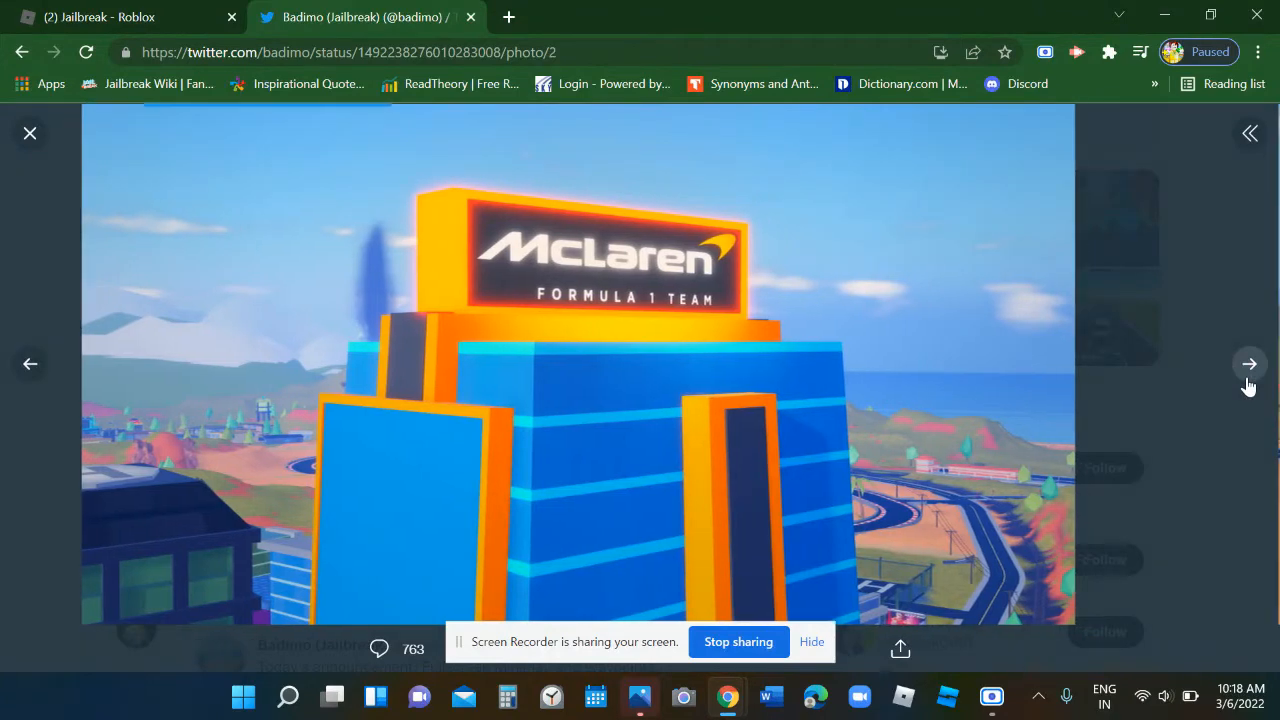
{"action": "left_click", "coordinate": [1249, 363]}
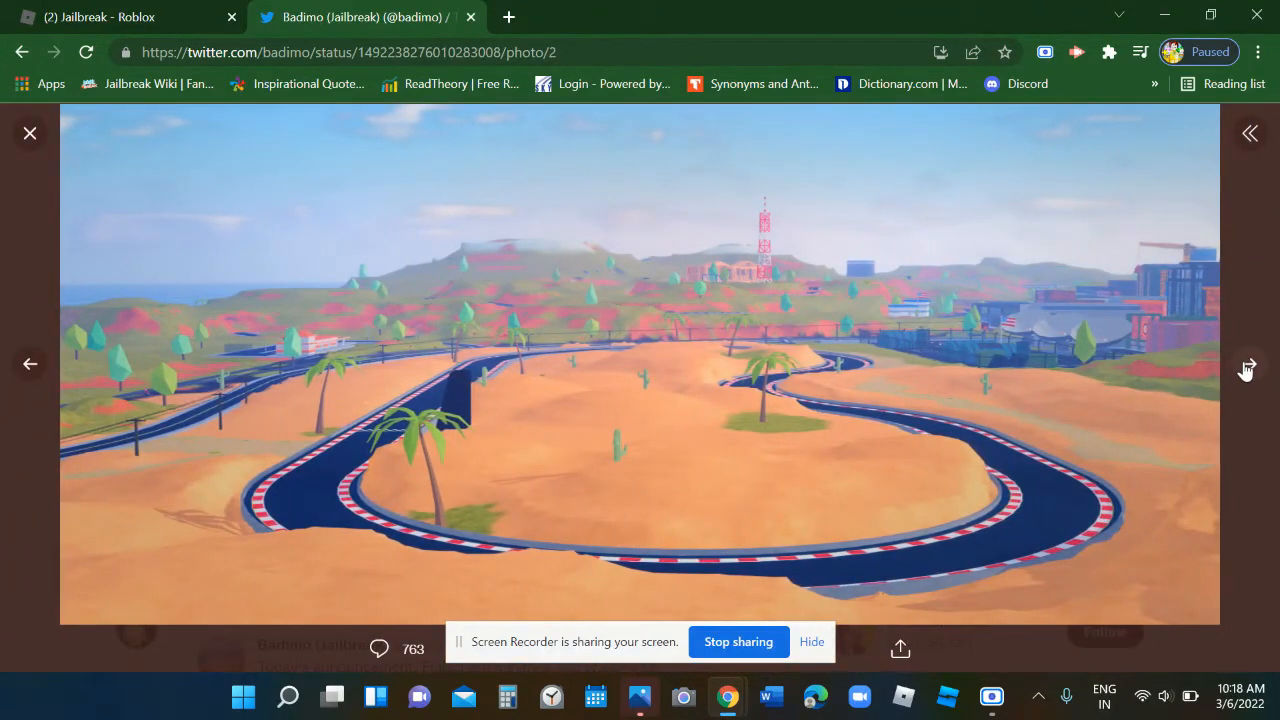
{"action": "left_click", "coordinate": [1247, 363]}
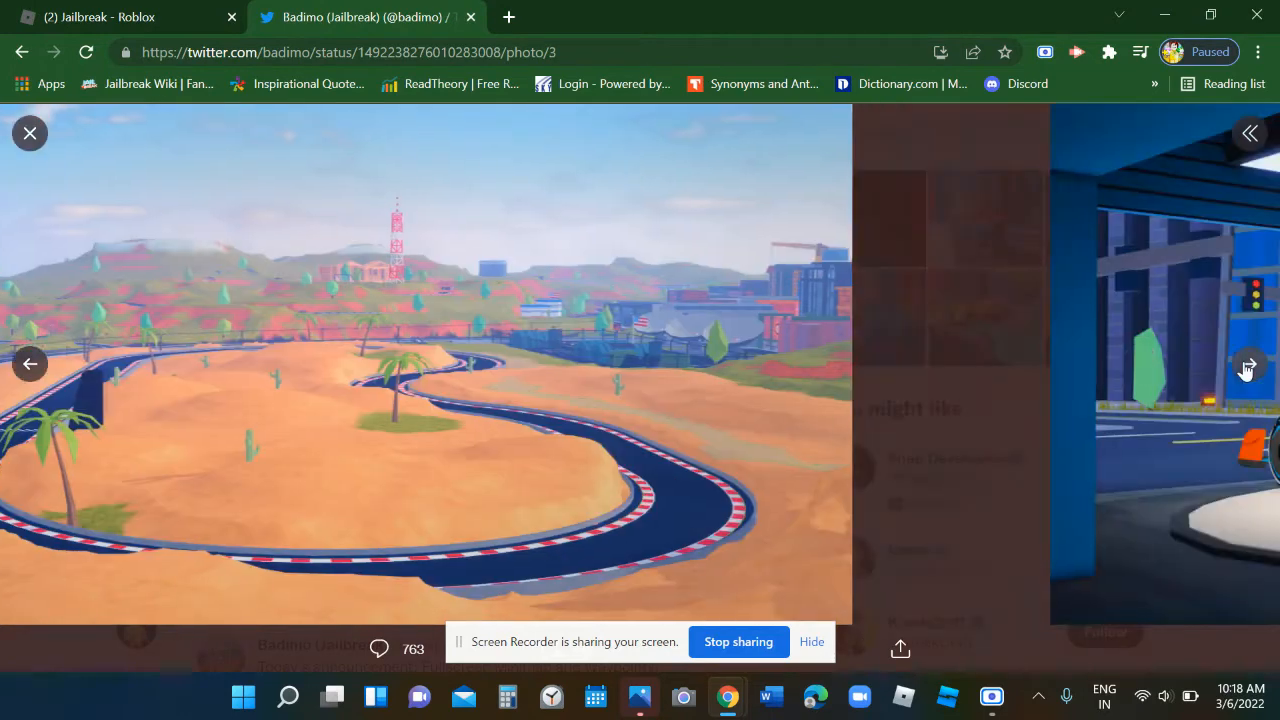
{"action": "left_click", "coordinate": [1248, 363]}
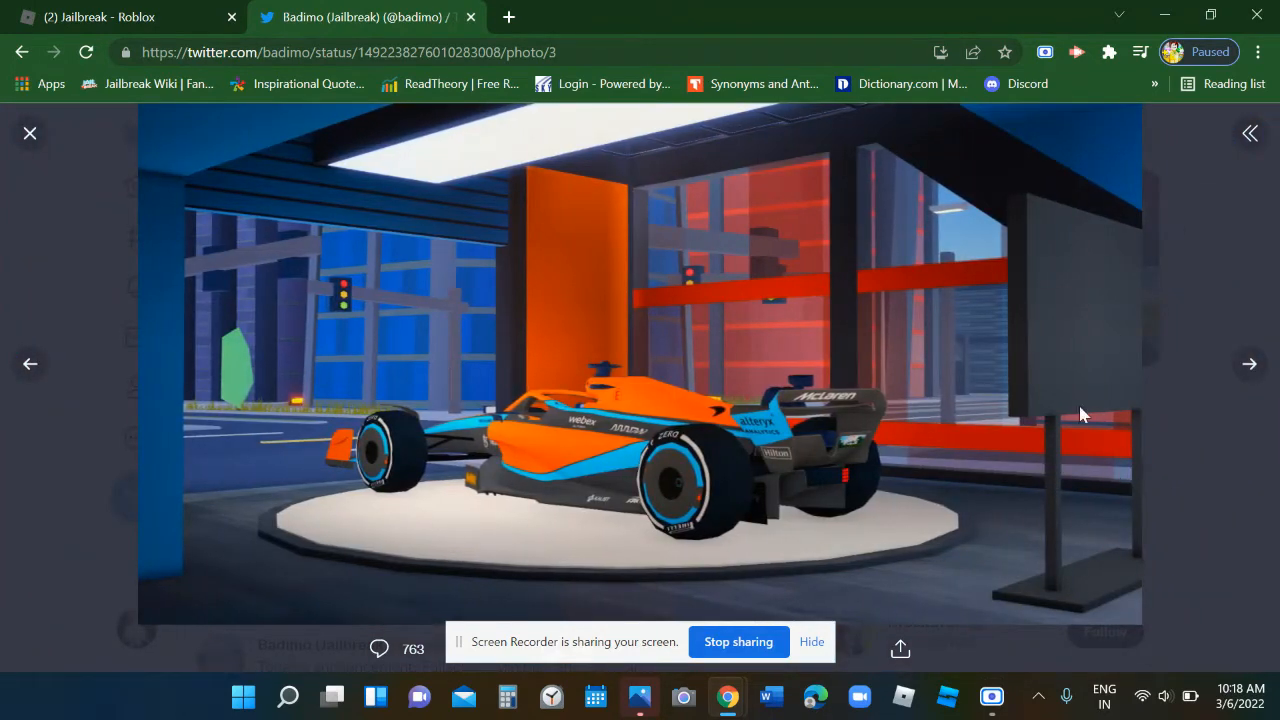
{"action": "mouse_move", "coordinate": [1250, 364]}
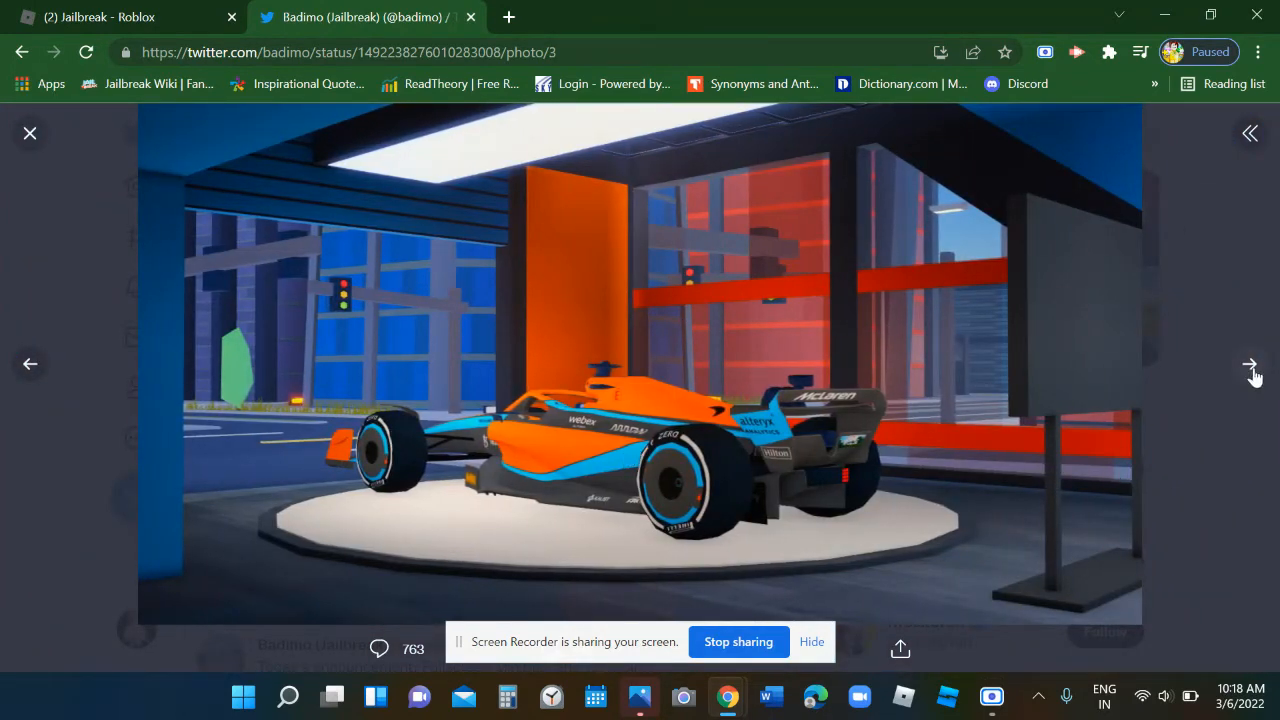
{"action": "left_click", "coordinate": [1250, 364]}
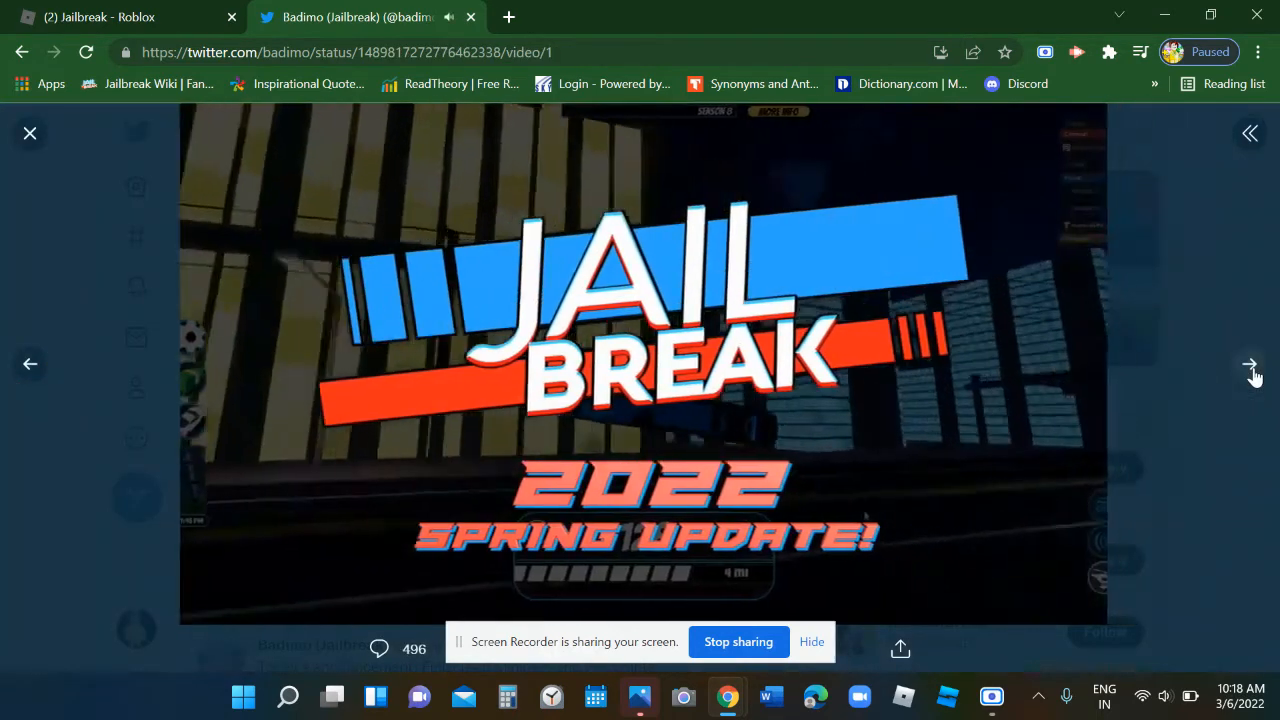
{"action": "left_click", "coordinate": [1249, 363]}
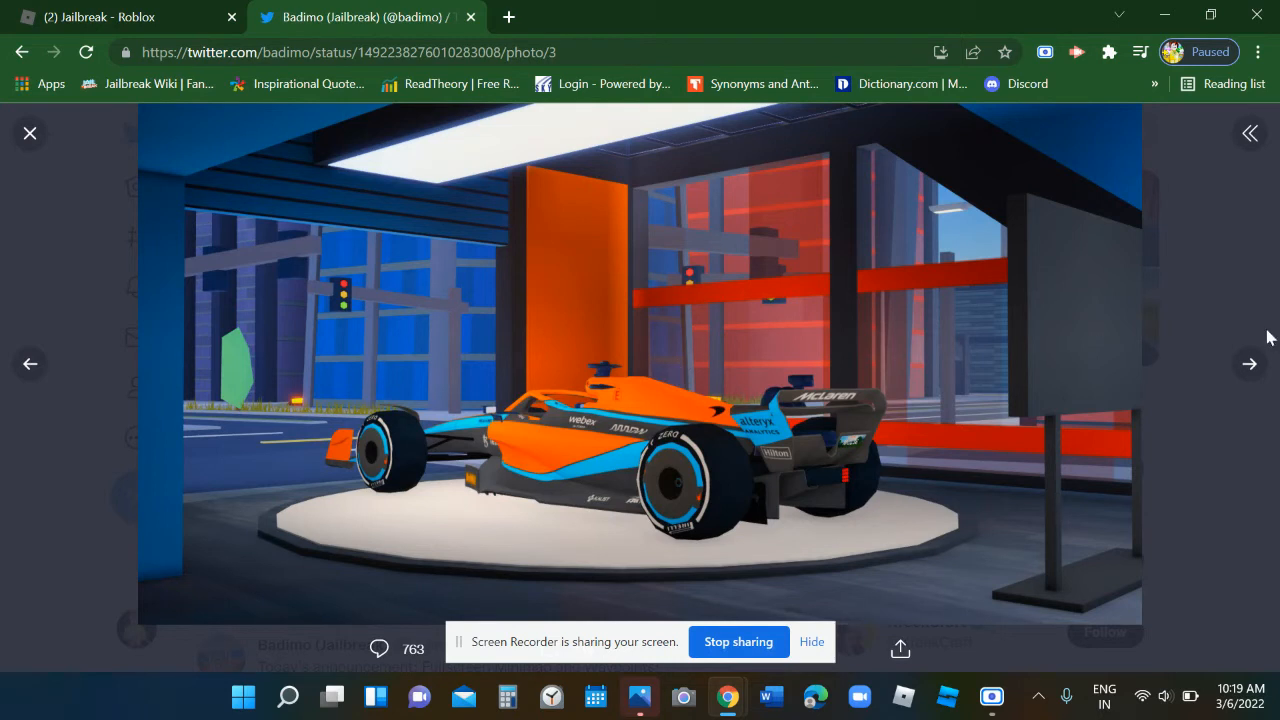
{"action": "mouse_move", "coordinate": [1248, 363]}
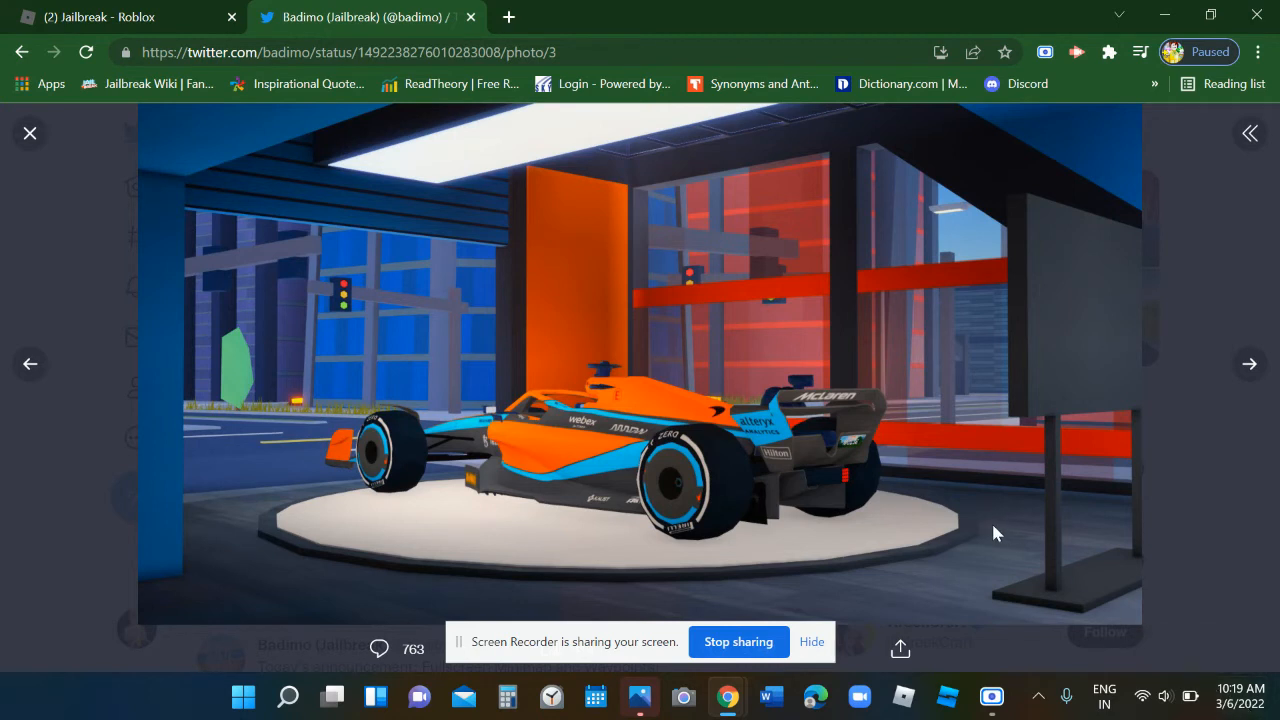
{"action": "mouse_move", "coordinate": [953, 414]}
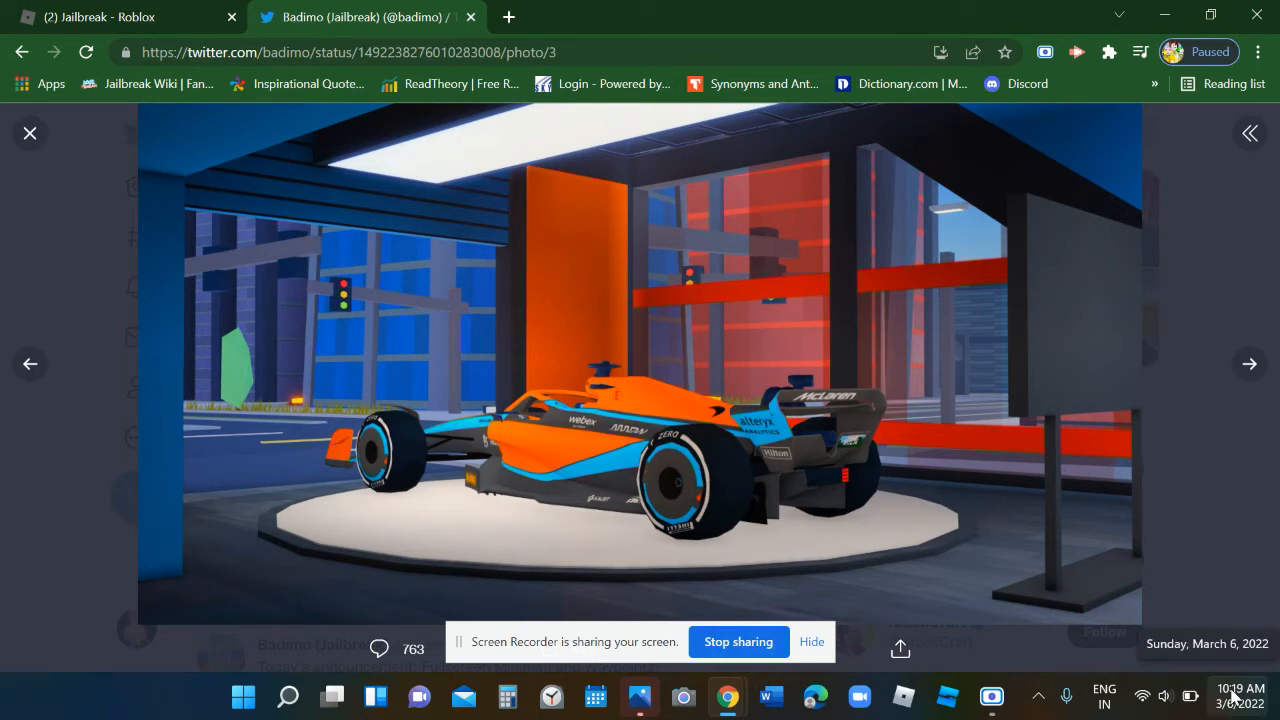
{"action": "left_click", "coordinate": [1207, 643]}
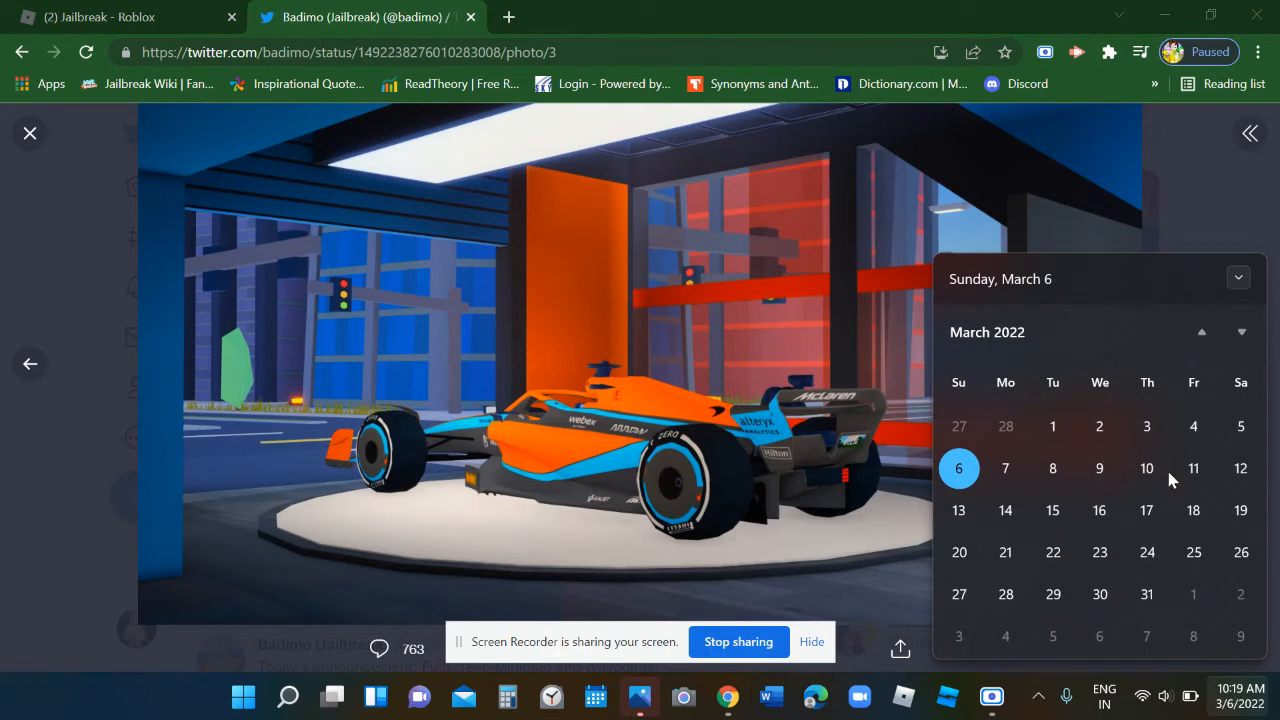
{"action": "mouse_move", "coordinate": [1125, 488]}
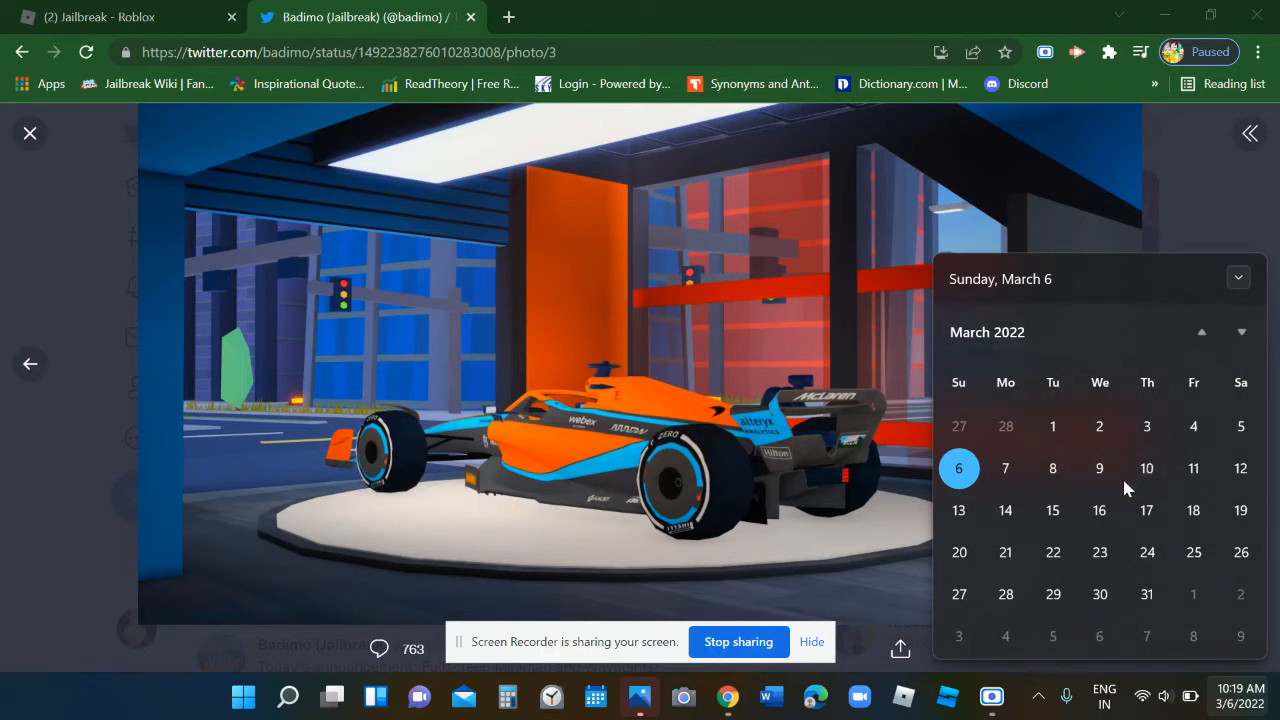
{"action": "mouse_move", "coordinate": [800, 385]}
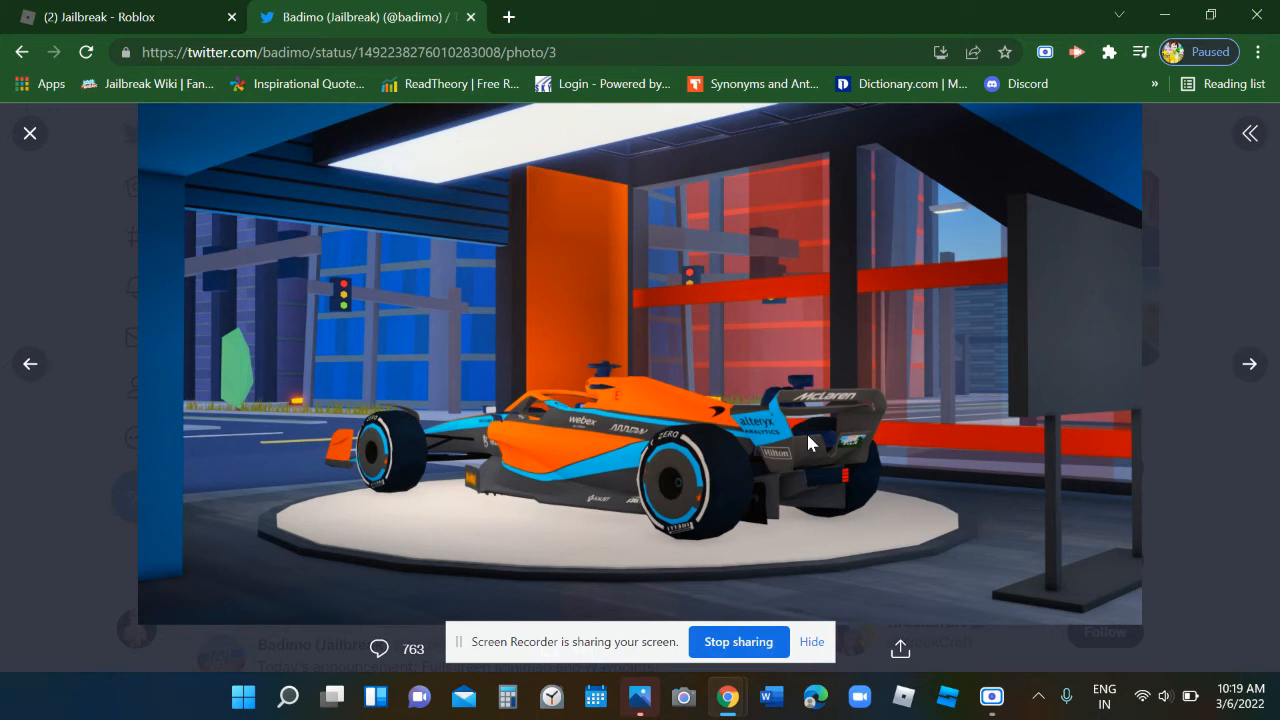
{"action": "mouse_move", "coordinate": [818, 388]}
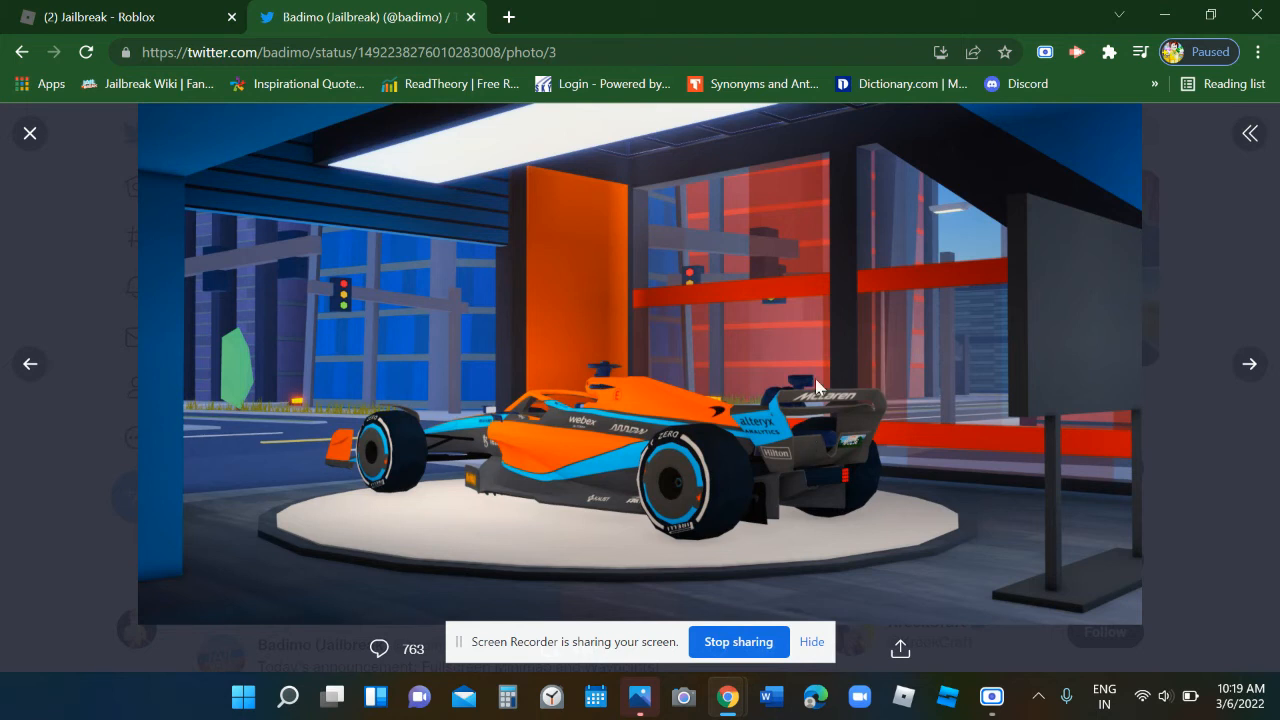
{"action": "left_click", "coordinate": [29, 133]}
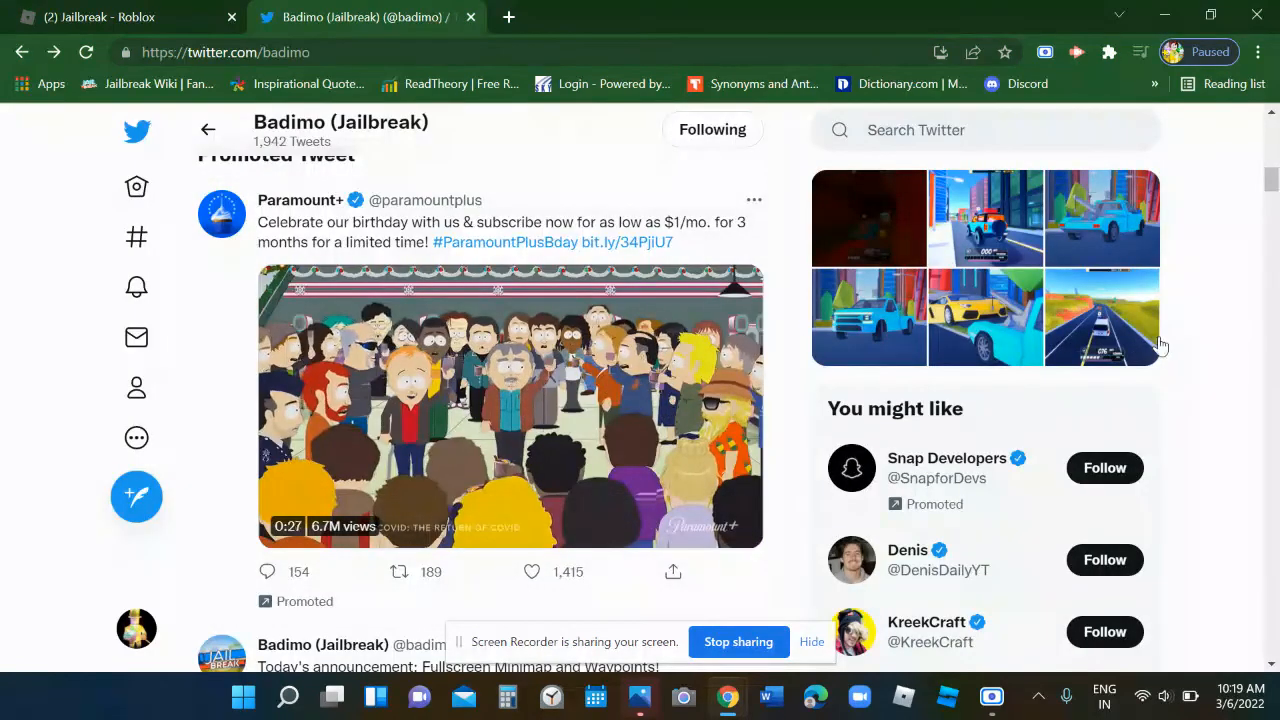
{"action": "left_click", "coordinate": [511, 405]}
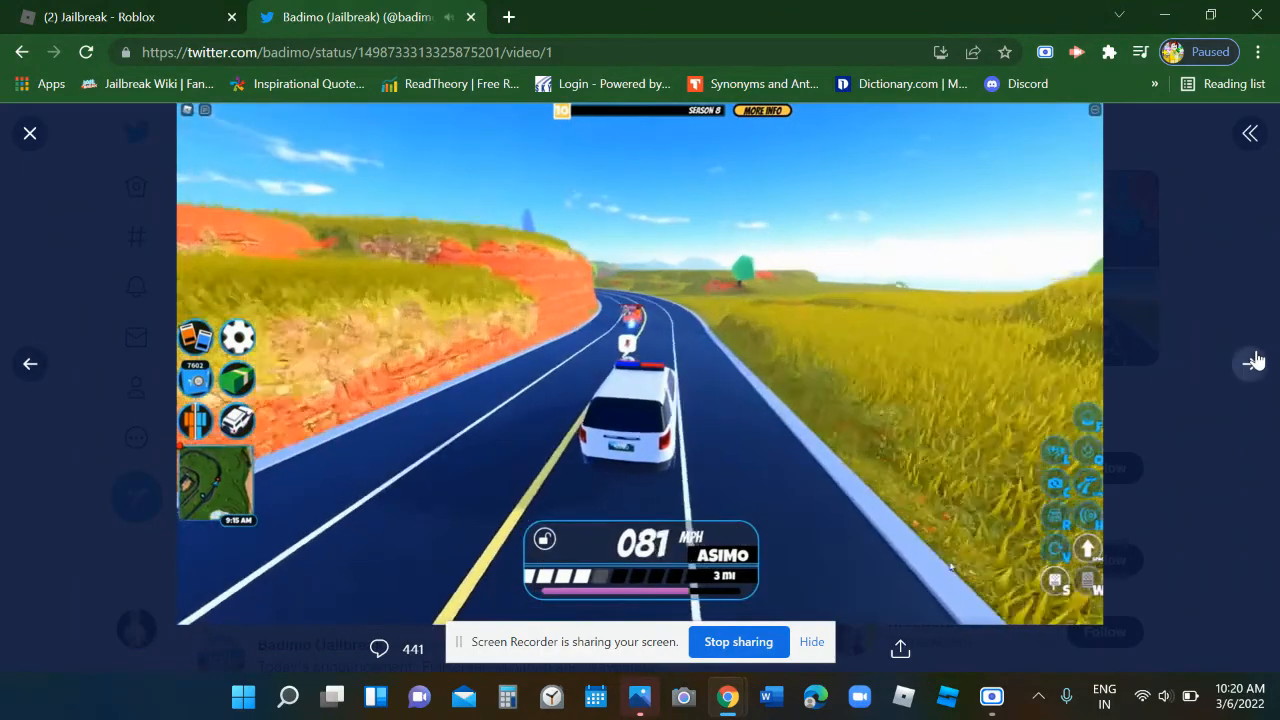
{"action": "left_click", "coordinate": [1250, 363]}
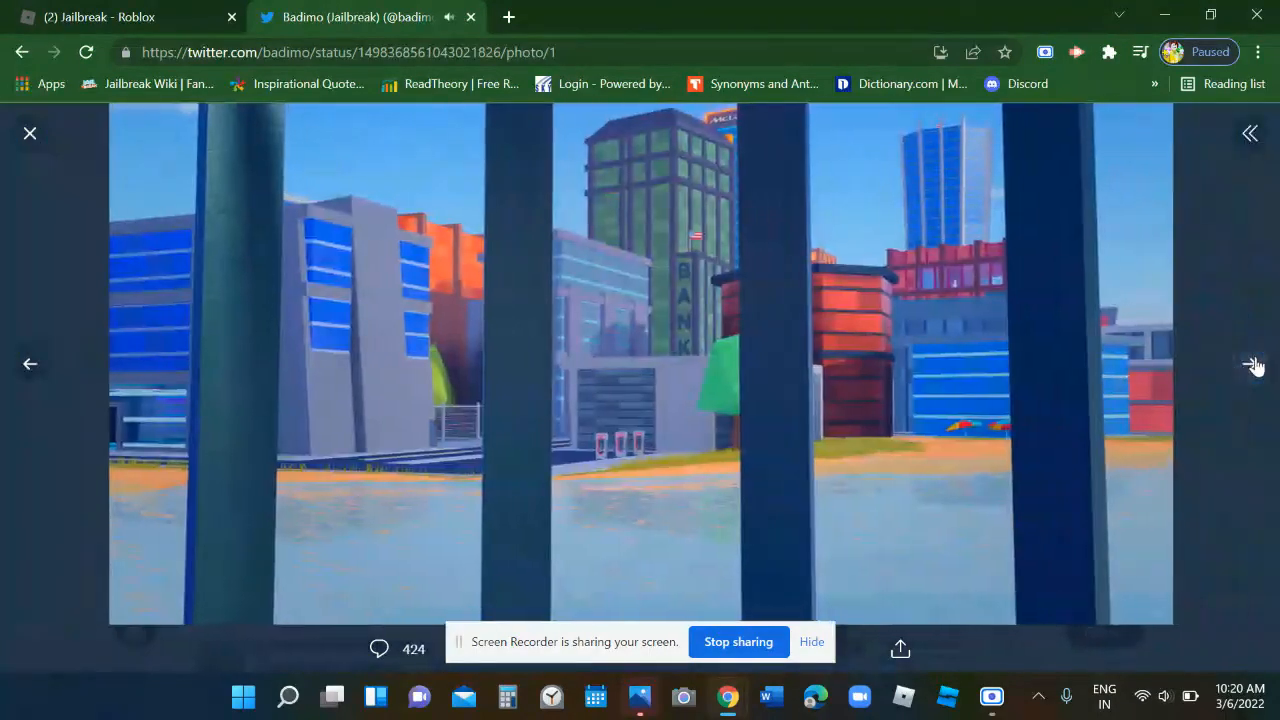
{"action": "left_click", "coordinate": [1253, 364]}
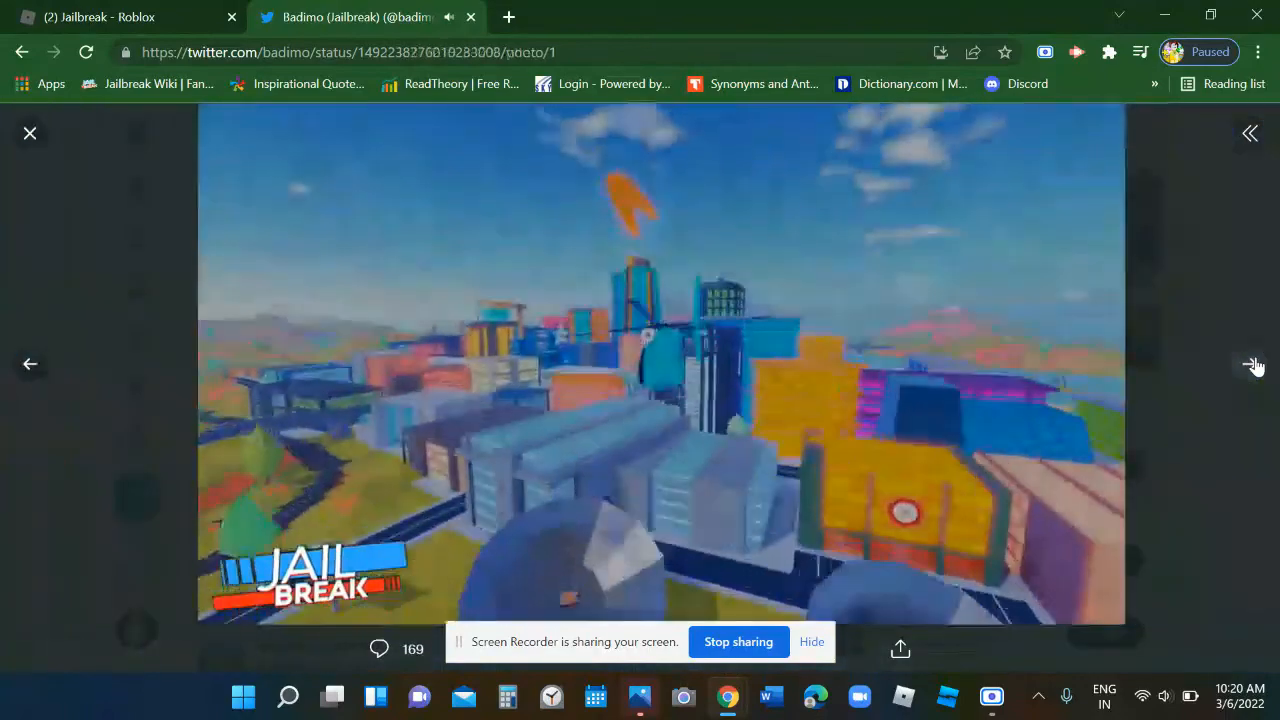
{"action": "left_click", "coordinate": [1250, 364]}
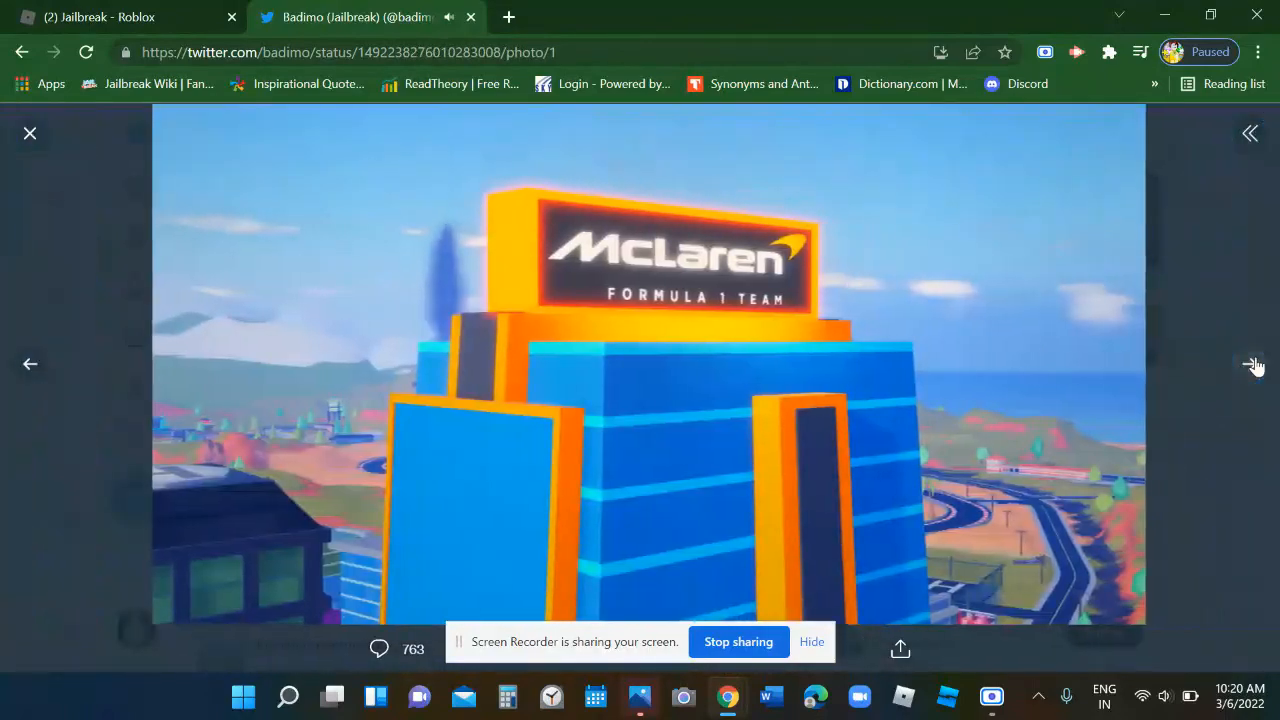
{"action": "left_click", "coordinate": [1251, 364]}
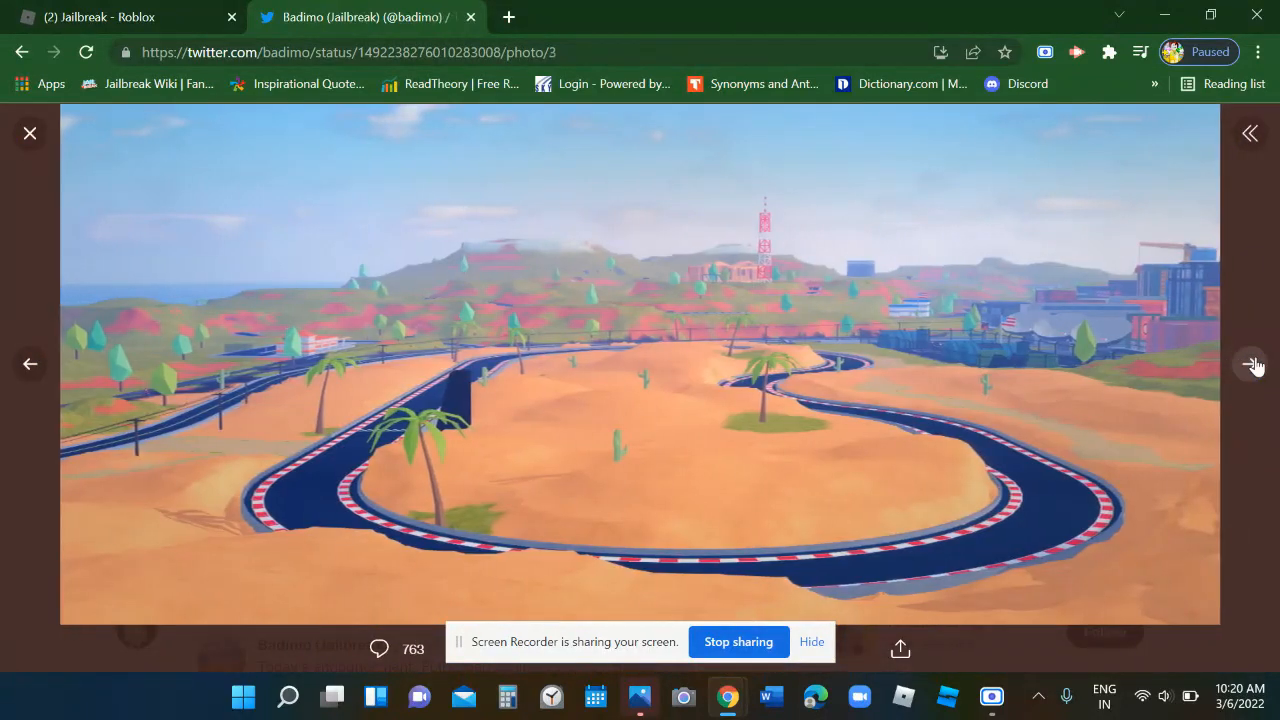
{"action": "left_click", "coordinate": [1250, 364]}
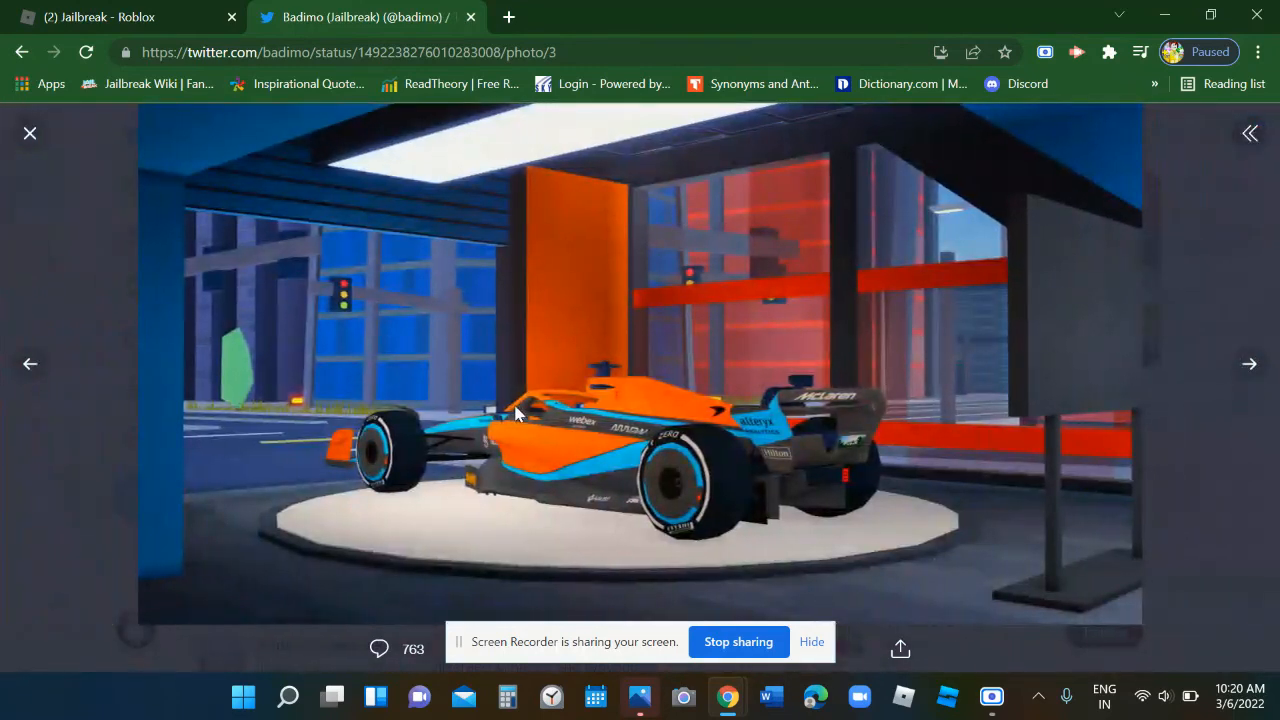
{"action": "mouse_move", "coordinate": [330, 480]}
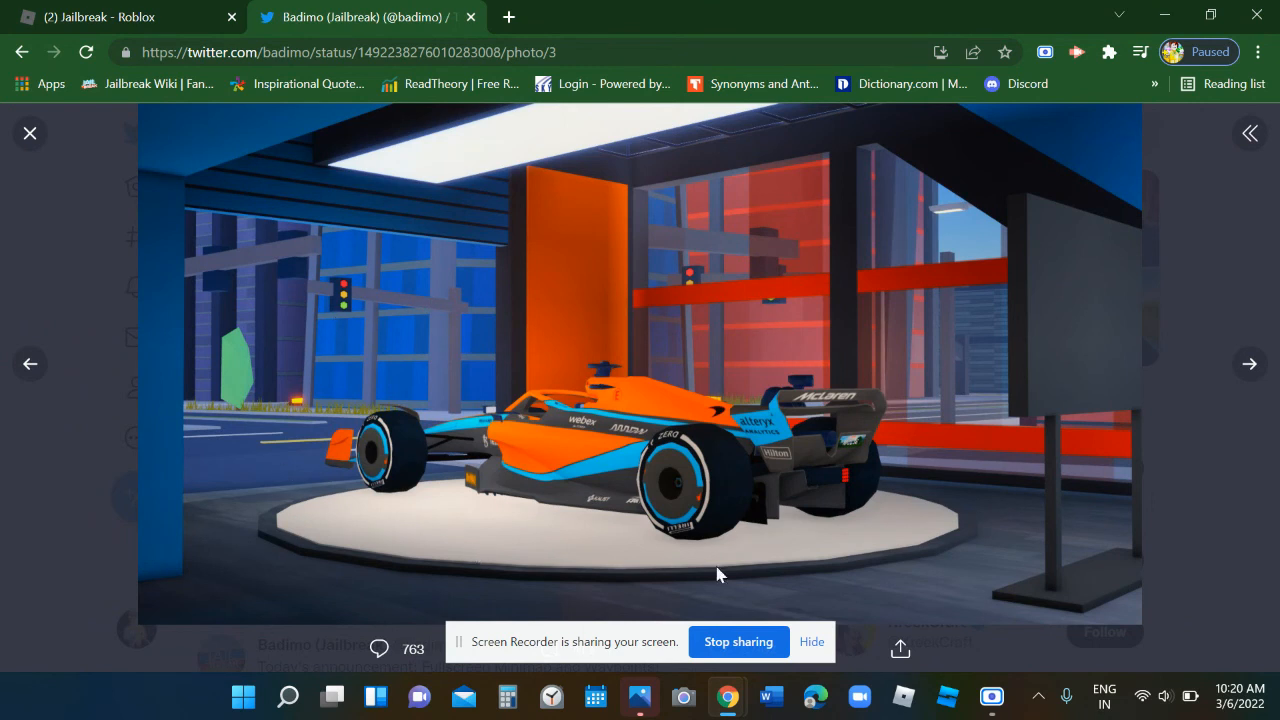
{"action": "mouse_move", "coordinate": [555, 301]}
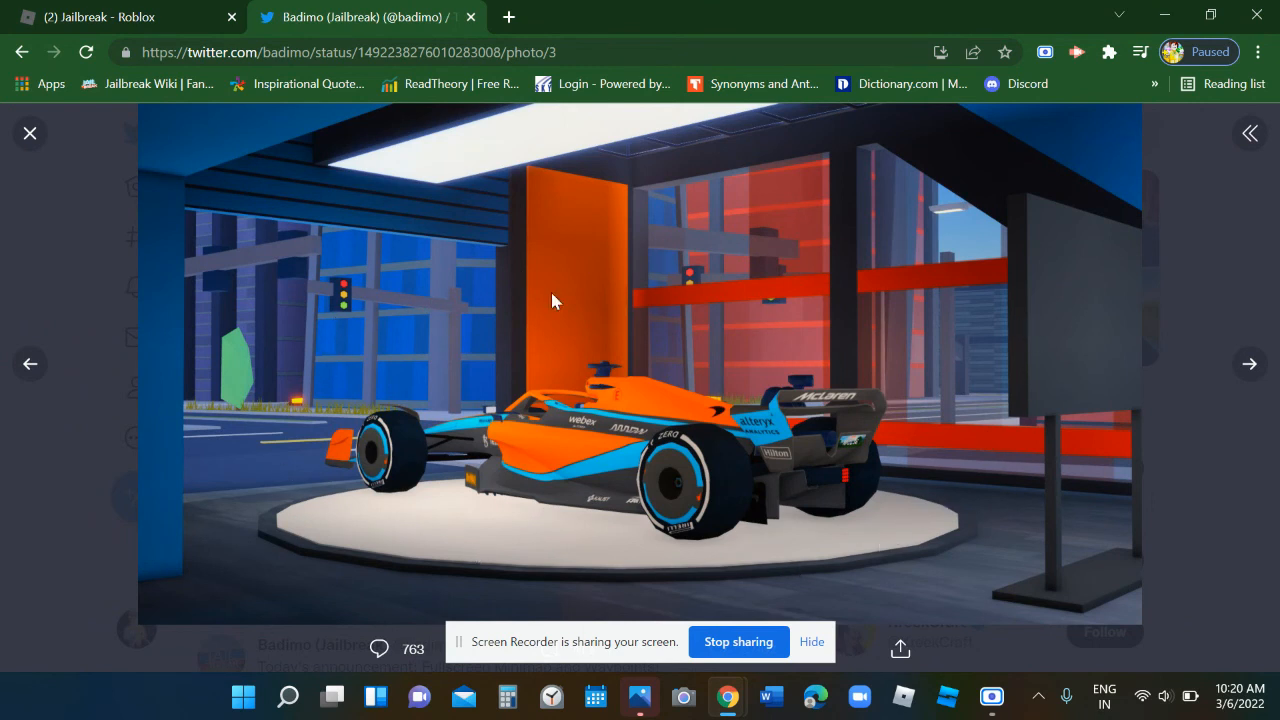
{"action": "mouse_move", "coordinate": [1012, 8]}
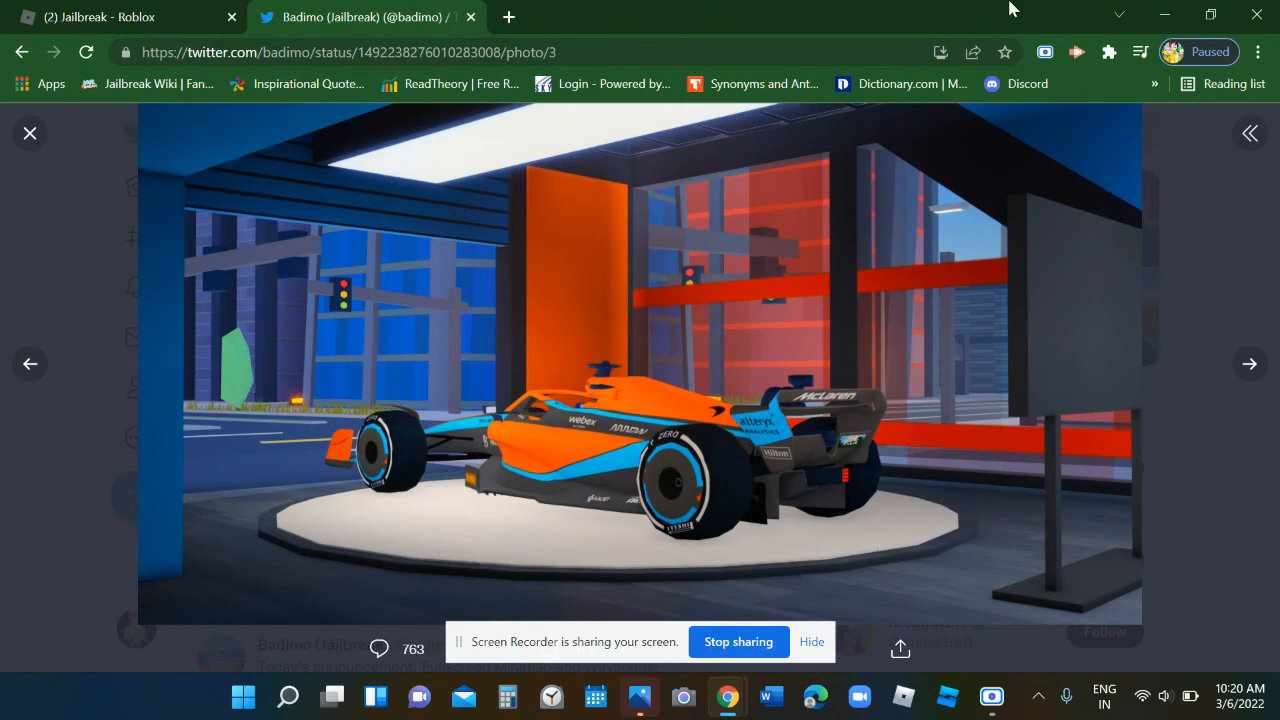
{"action": "mouse_move", "coordinate": [1163, 14]}
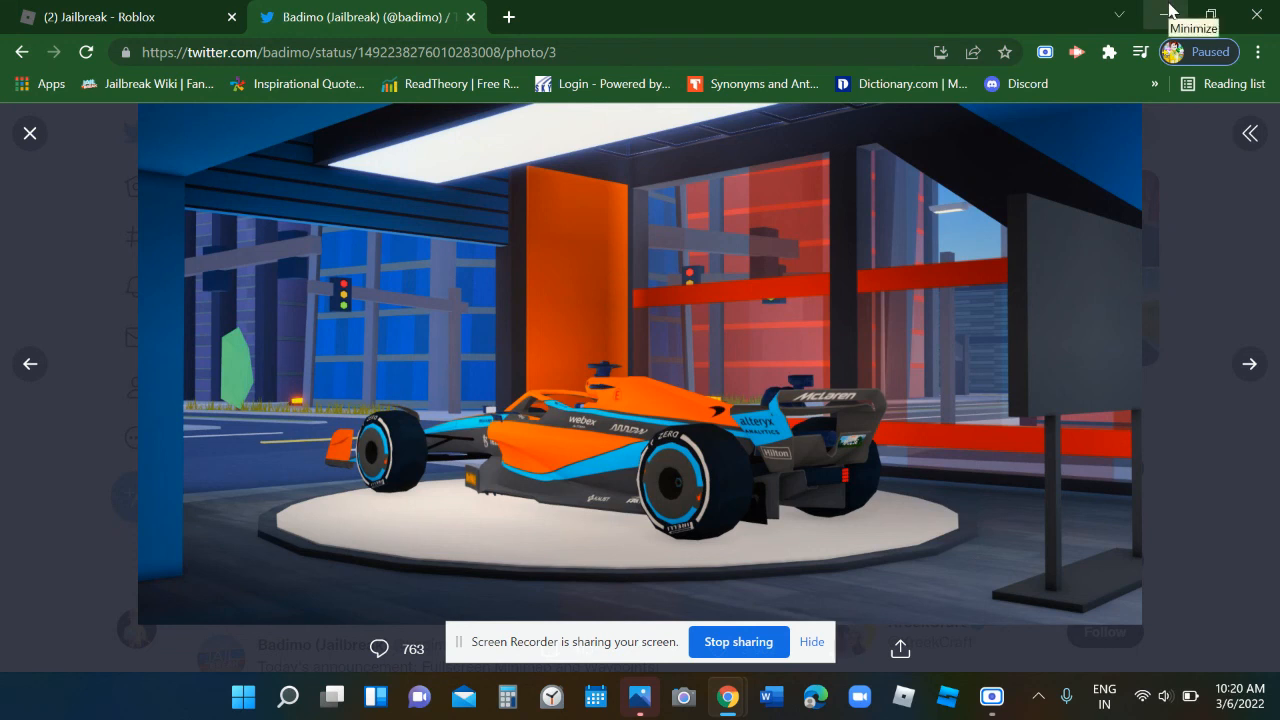
{"action": "mouse_move", "coordinate": [765, 660]}
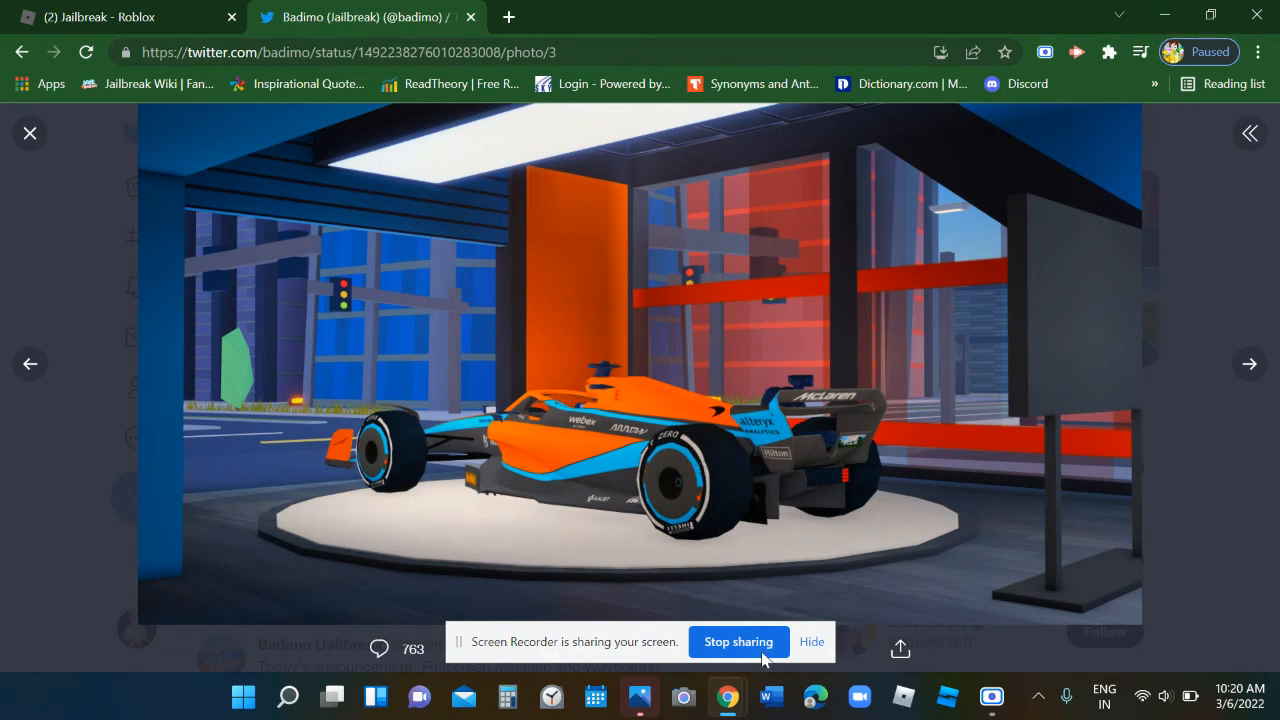